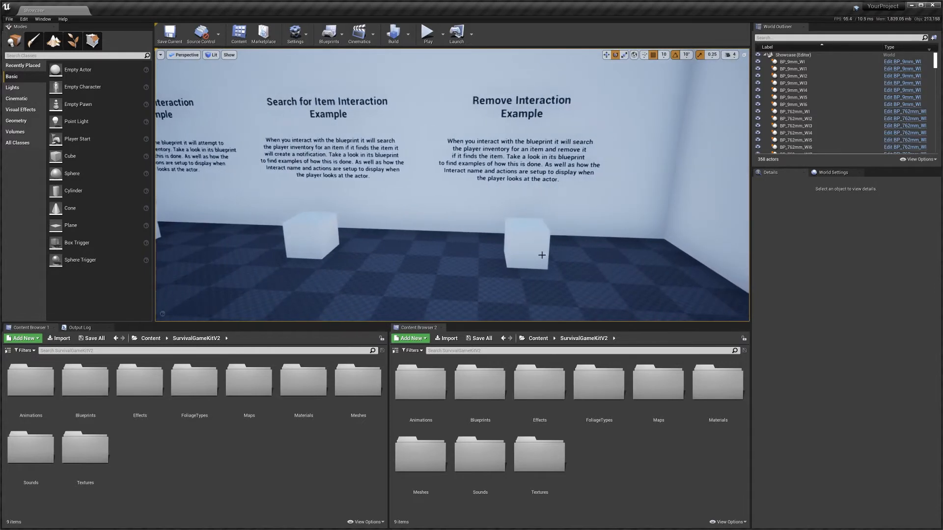
# Select the Remove Interaction Example cube and bring up its Edit Blueprint options.
pyautogui.click(529, 251)
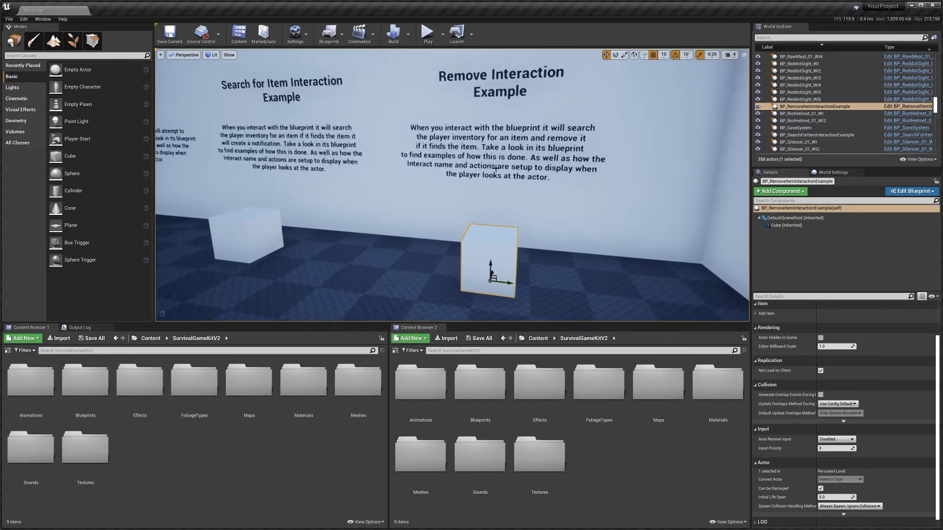
pyautogui.click(911, 191)
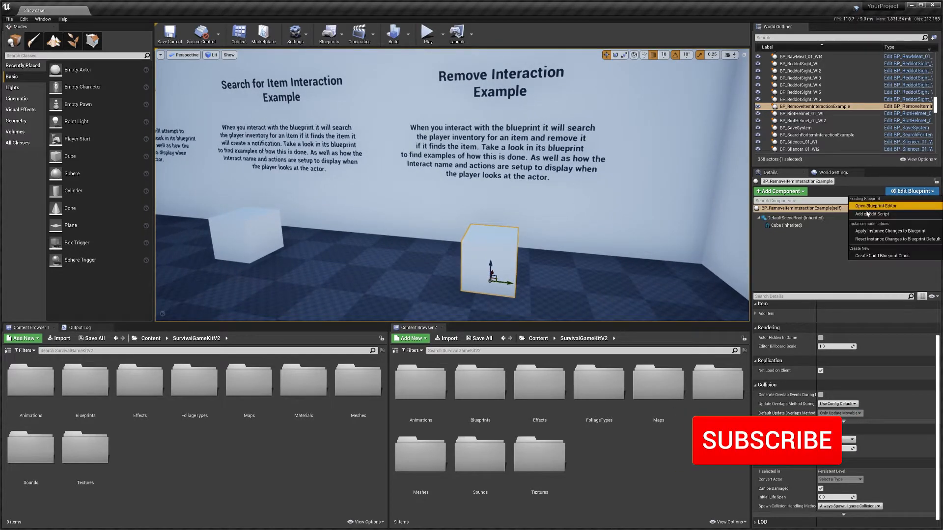
# Open BP_RemoveItemInteractionExample, view its implemented interfaces in Class Settings and expand the Interaction functions.
pyautogui.click(874, 206)
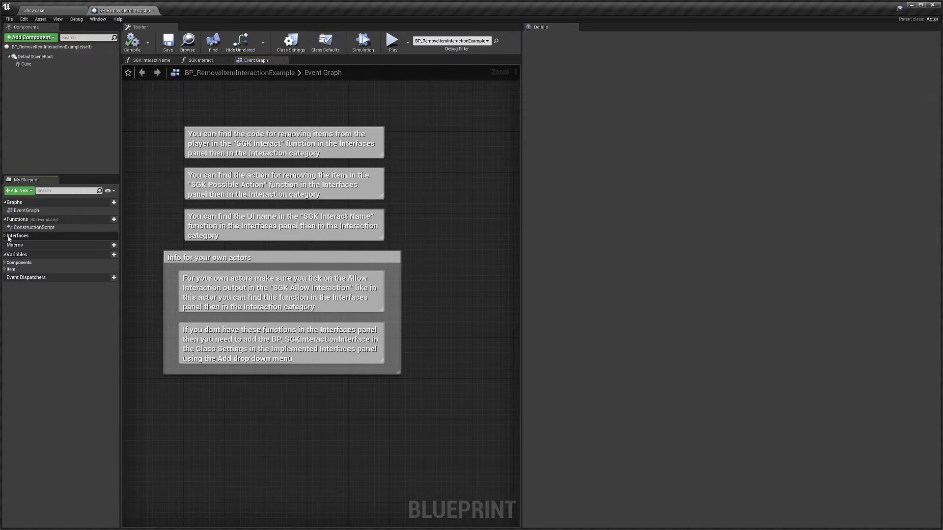
pyautogui.click(4, 236)
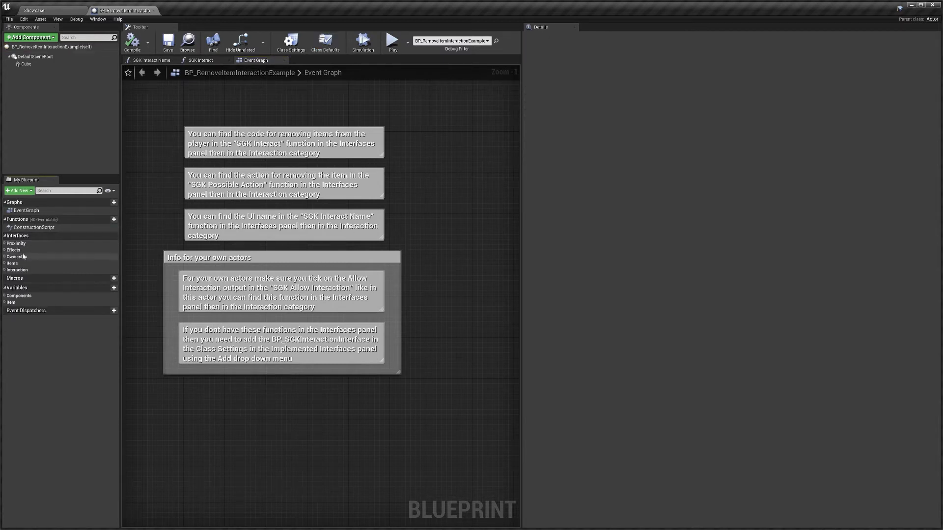
pyautogui.click(288, 41)
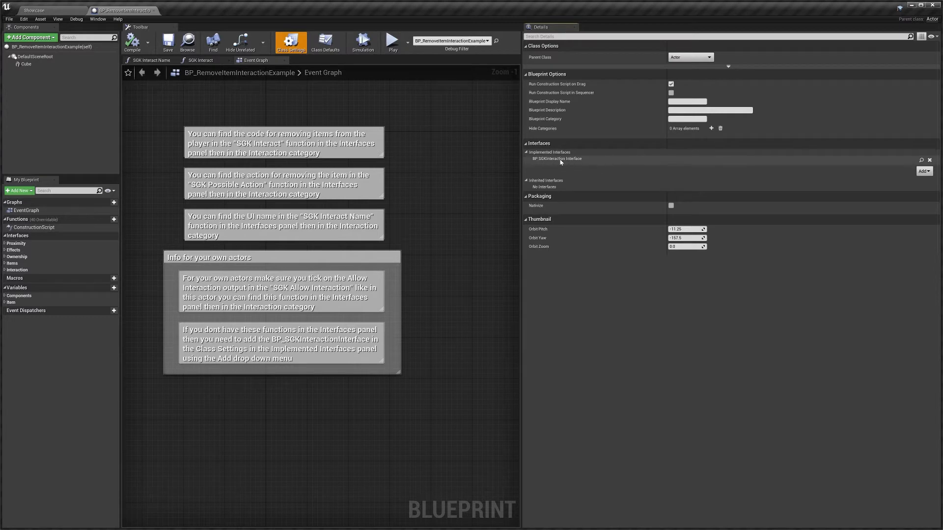
pyautogui.moveTo(565, 165)
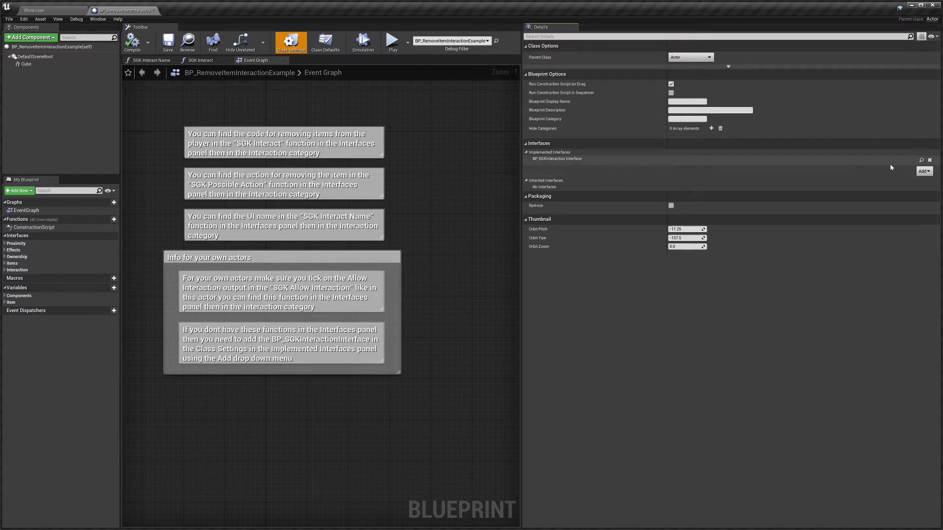
pyautogui.click(923, 171)
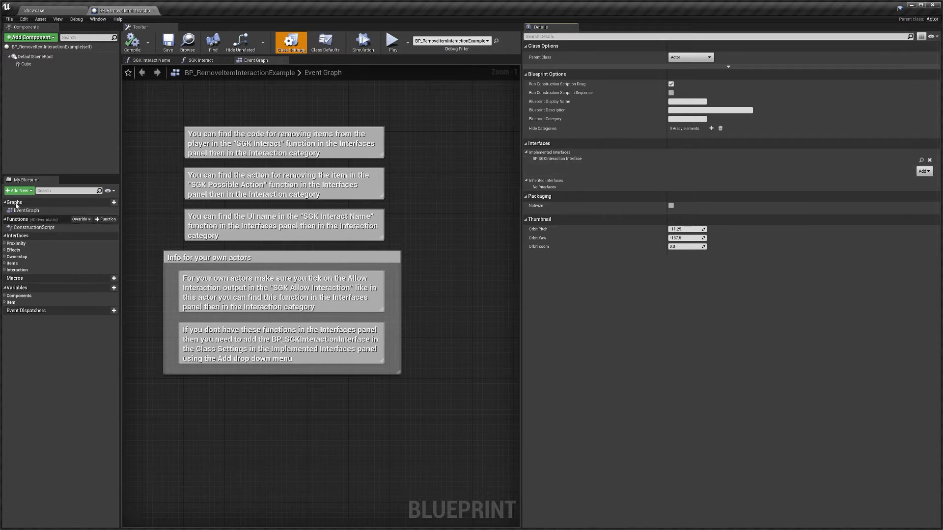
pyautogui.moveTo(57, 258)
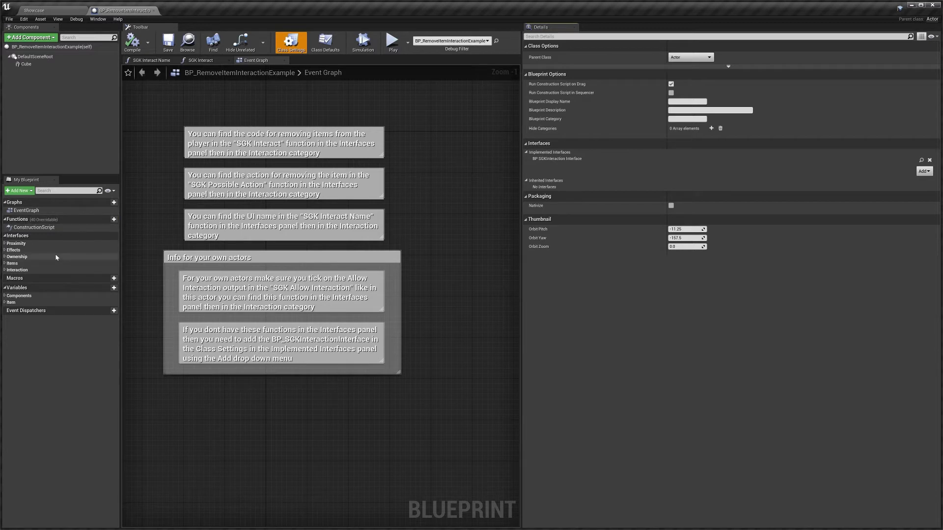
pyautogui.click(4, 269)
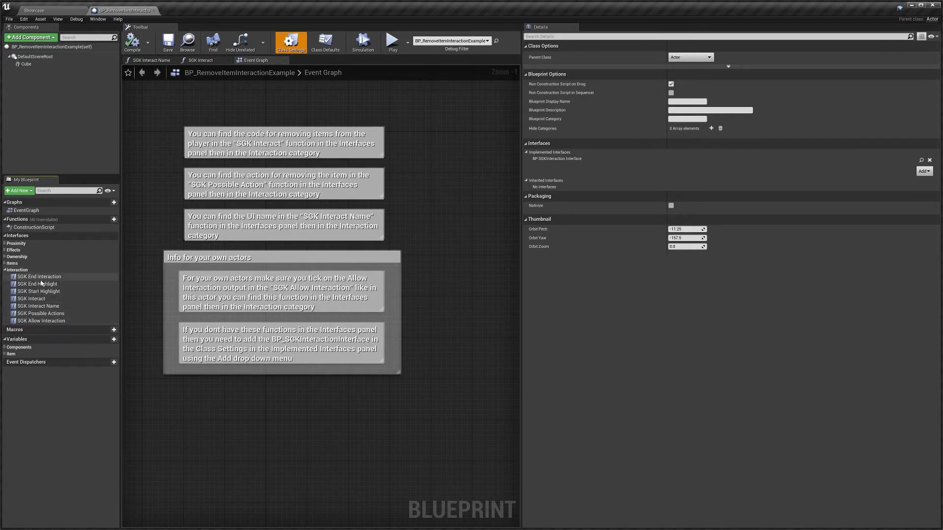
pyautogui.moveTo(45, 299)
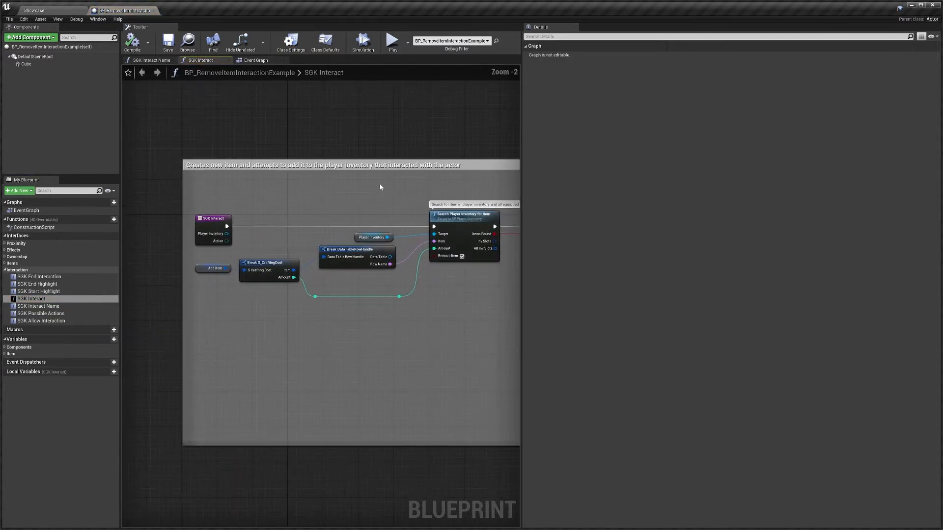
pyautogui.moveTo(287, 219)
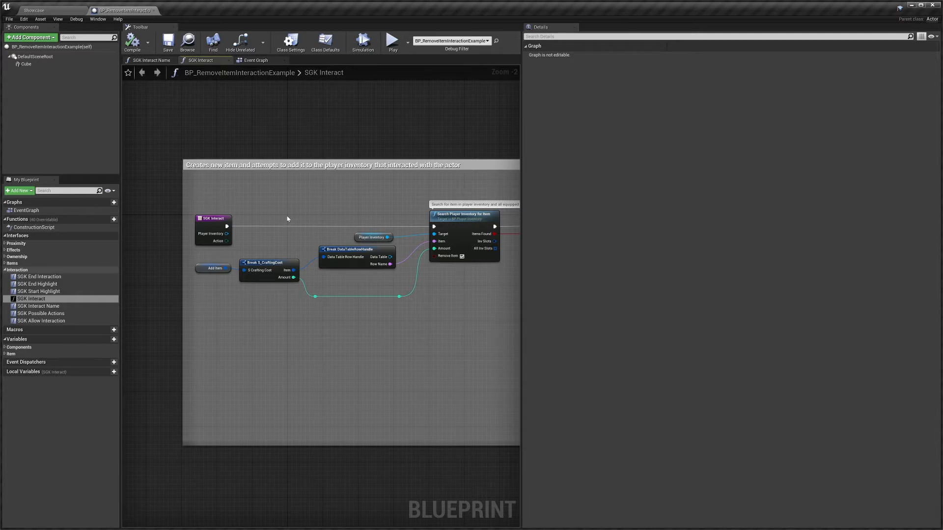
pyautogui.moveTo(226, 236)
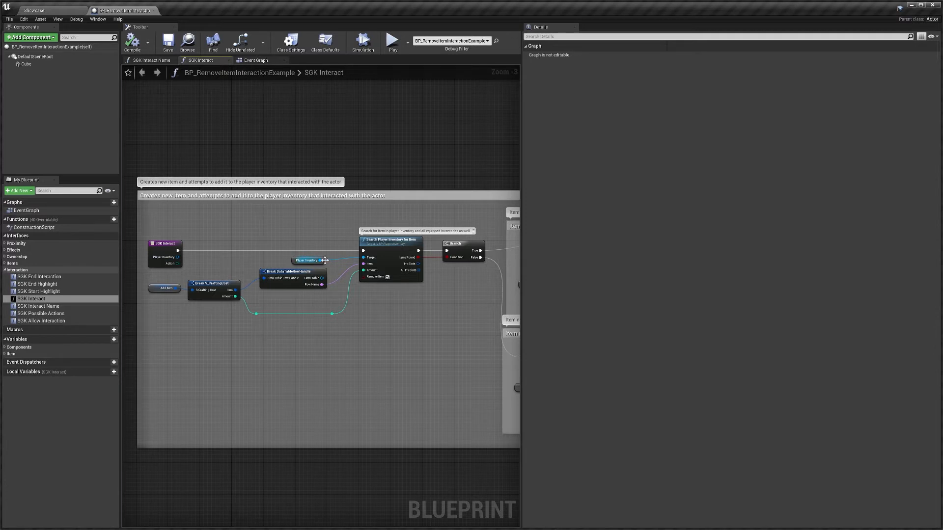
pyautogui.click(308, 261)
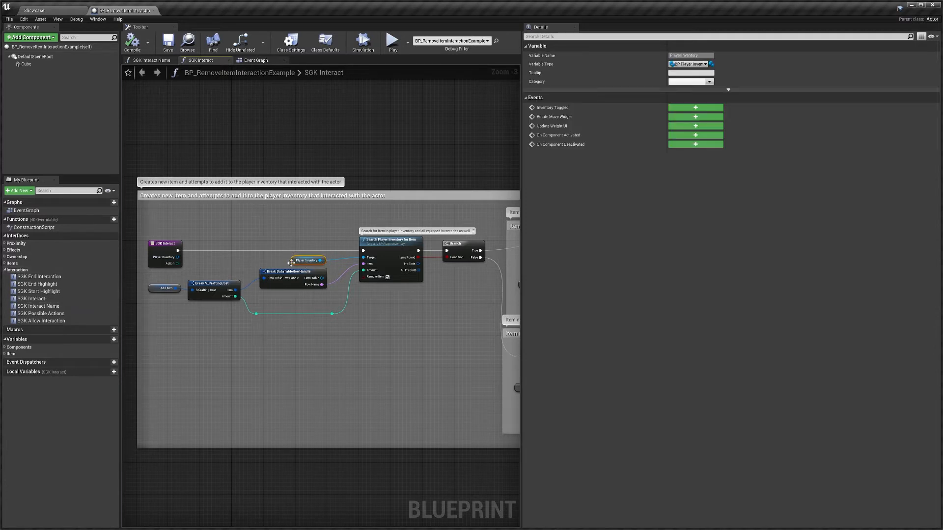
pyautogui.moveTo(262, 265)
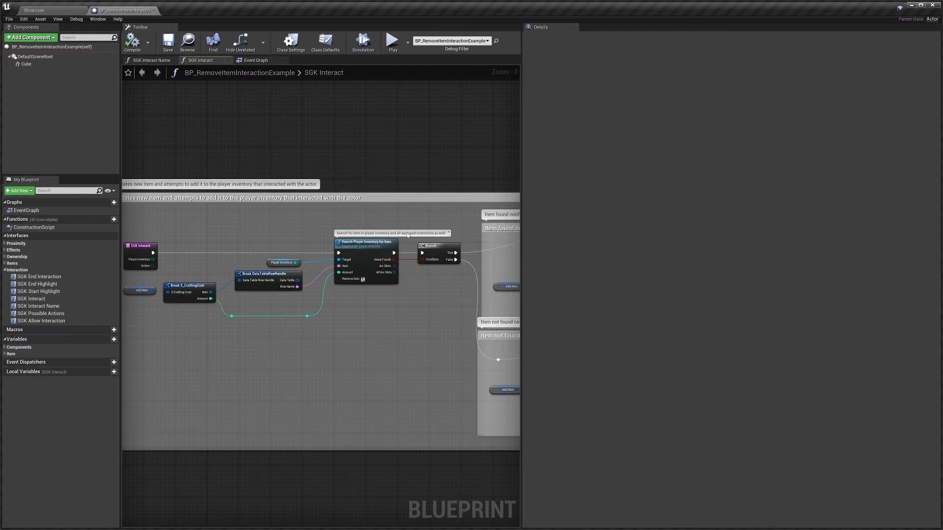
pyautogui.moveTo(351, 229)
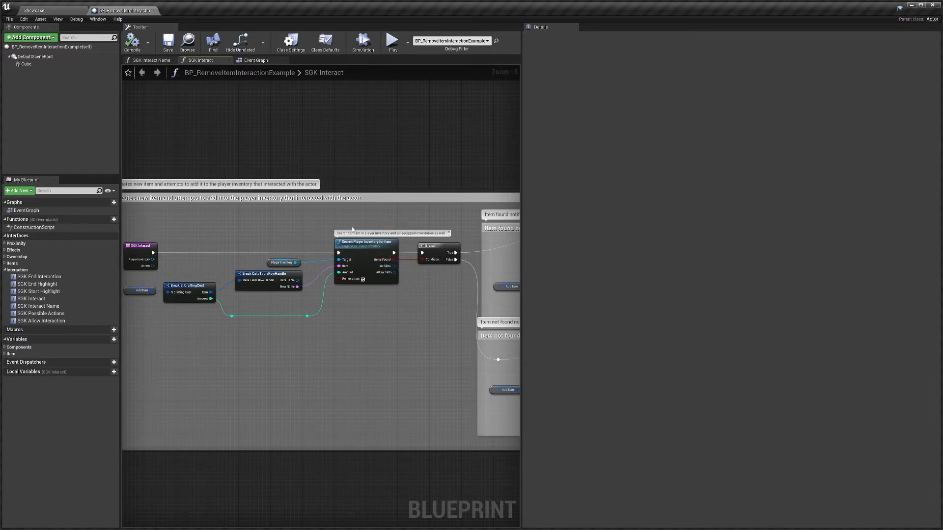
pyautogui.moveTo(307, 308)
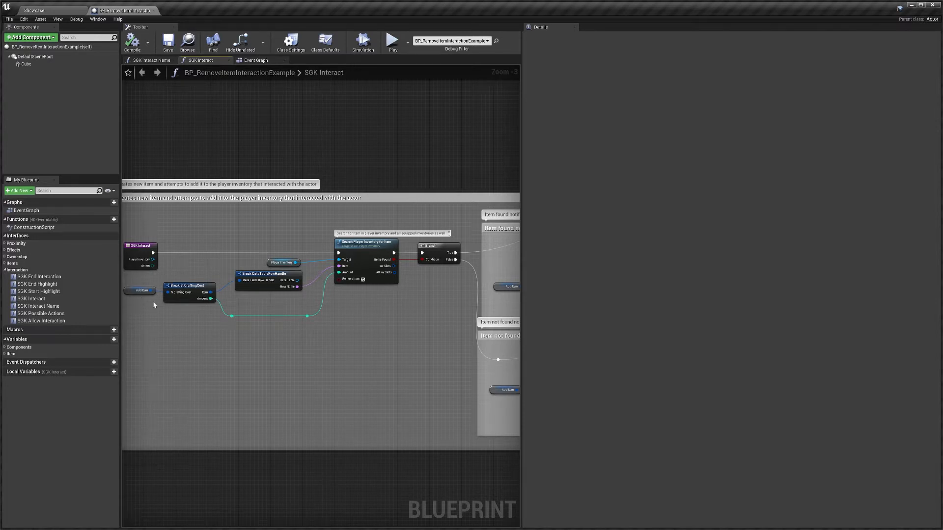
pyautogui.click(139, 291)
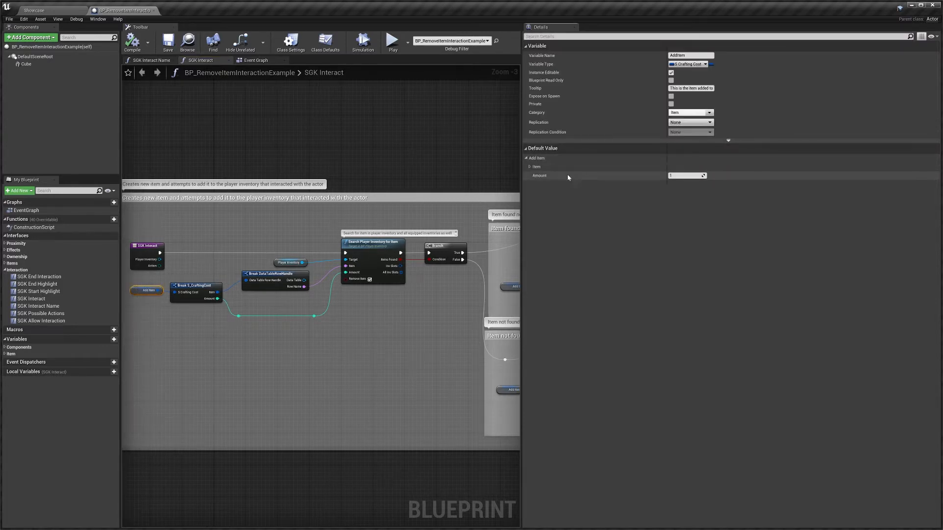
pyautogui.click(529, 166)
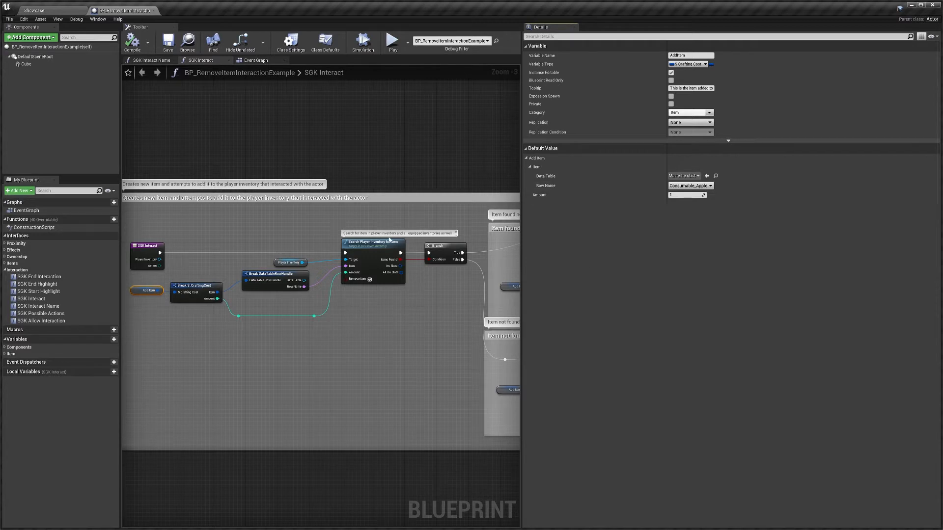
pyautogui.moveTo(369, 279)
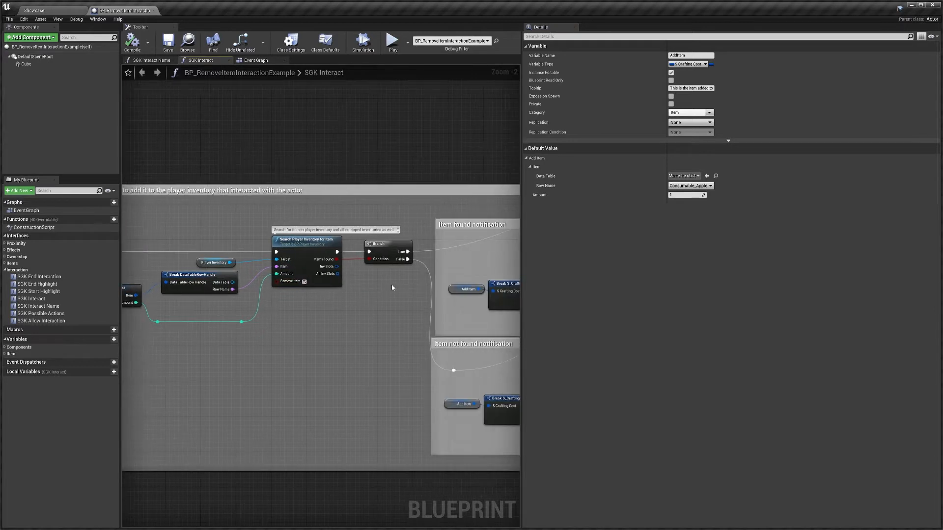
pyautogui.scroll(-3)
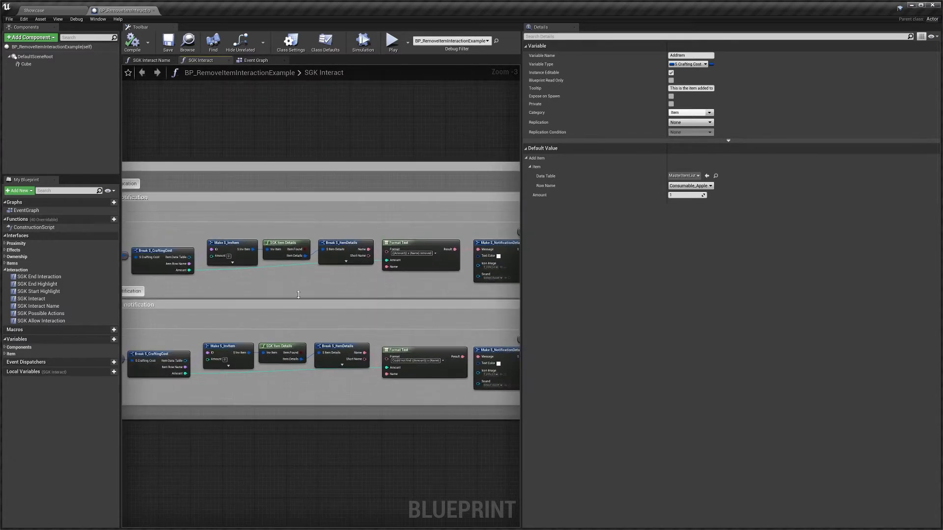
pyautogui.scroll(-3)
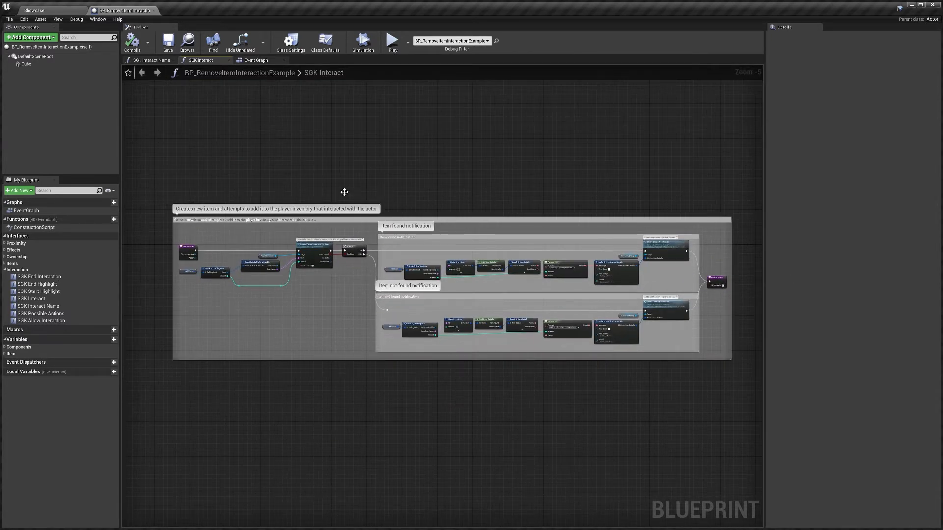
pyautogui.moveTo(362, 179)
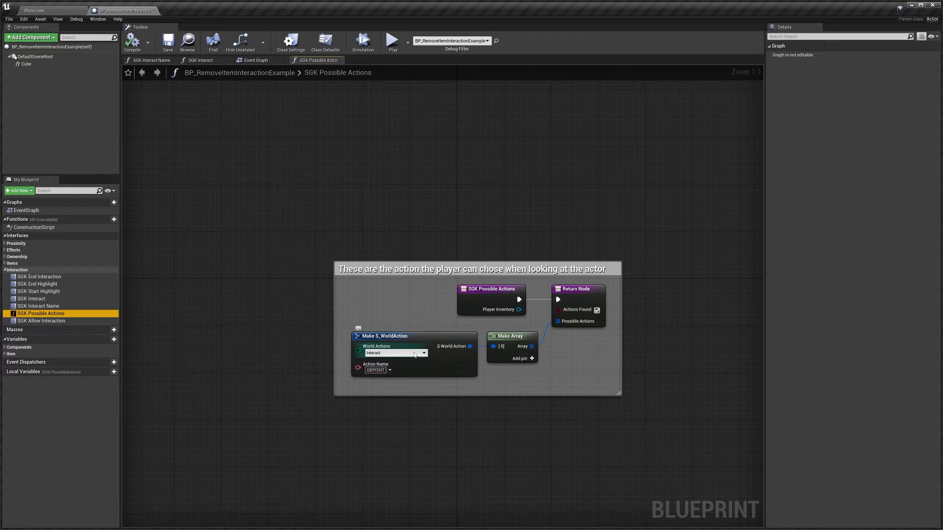
pyautogui.moveTo(379, 361)
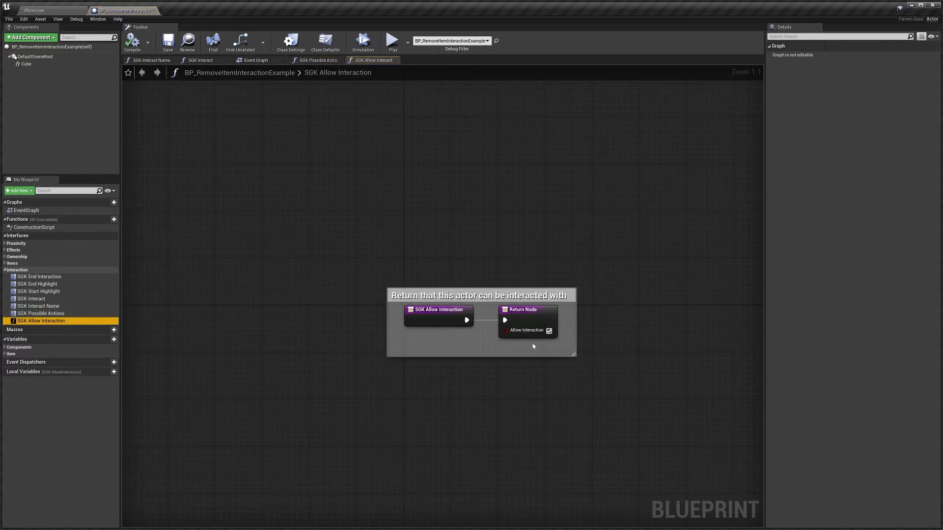
pyautogui.moveTo(520, 343)
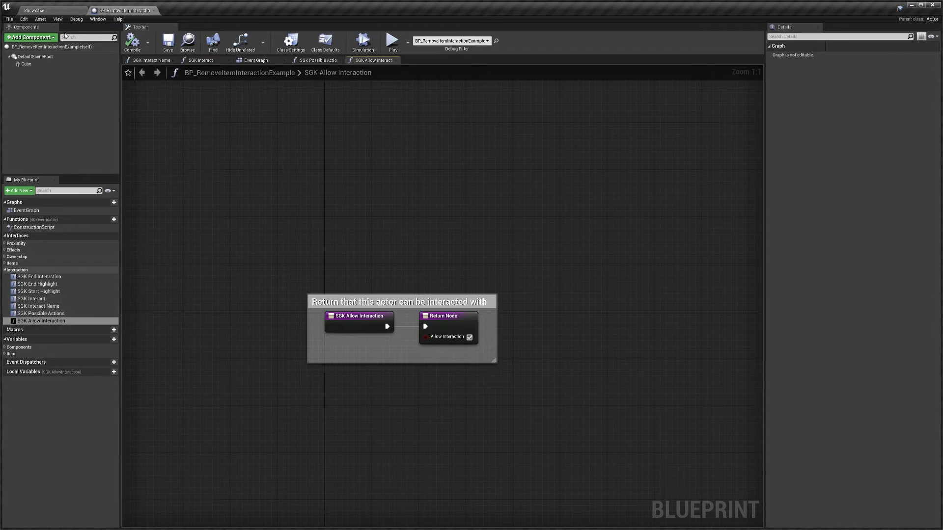
# Create a new Blueprint Class asset named NewBlueprint from the Content Browser and open it.
pyautogui.click(31, 8)
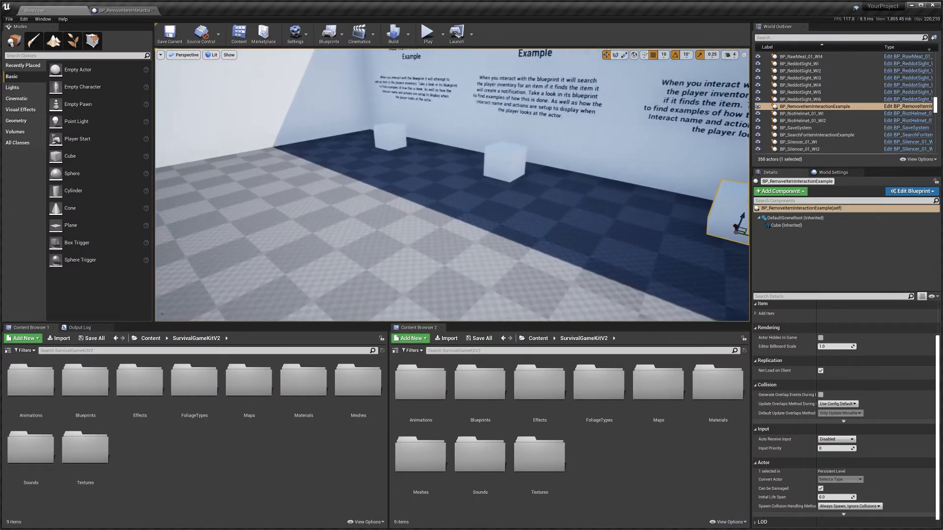
pyautogui.click(409, 338)
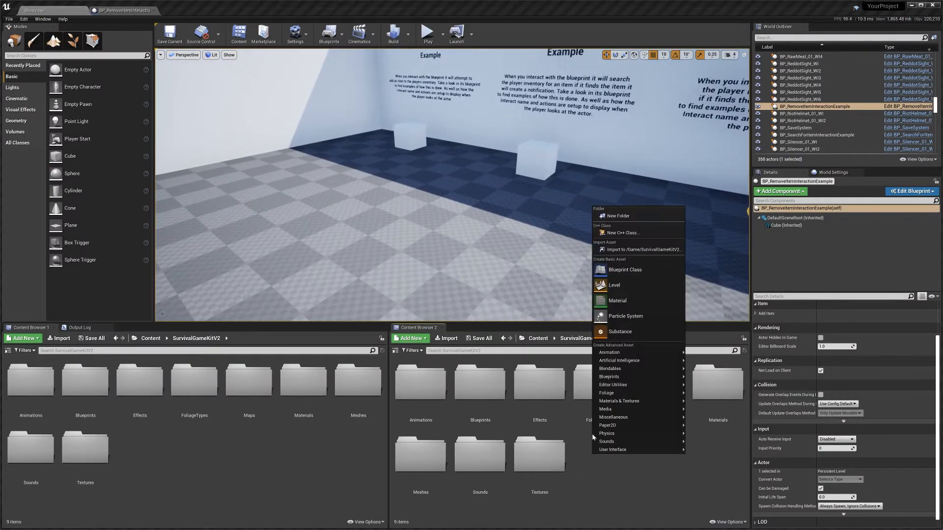
pyautogui.click(624, 269)
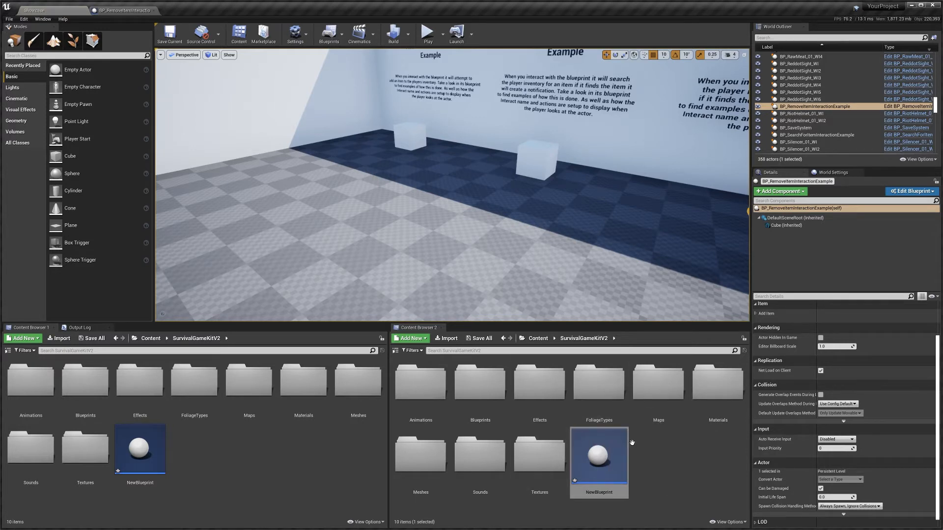
pyautogui.doubleClick(599, 460)
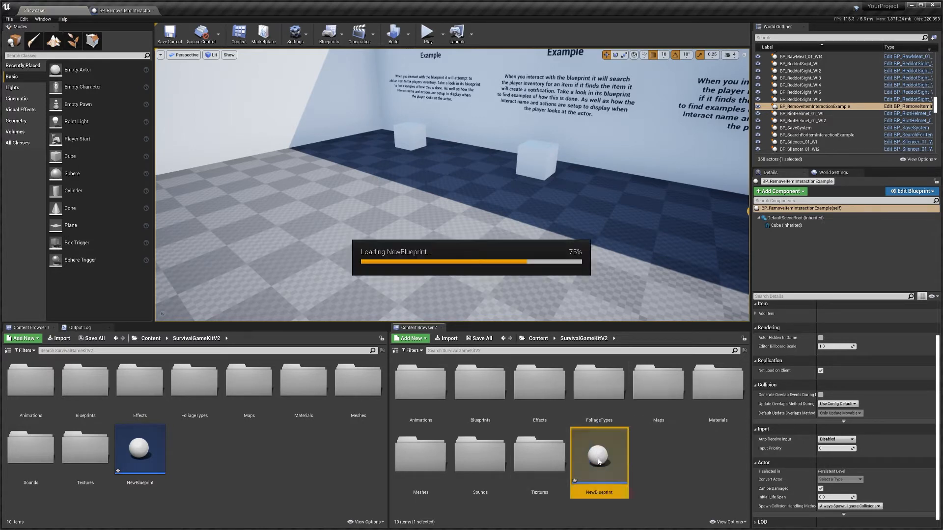
pyautogui.doubleClick(599, 454)
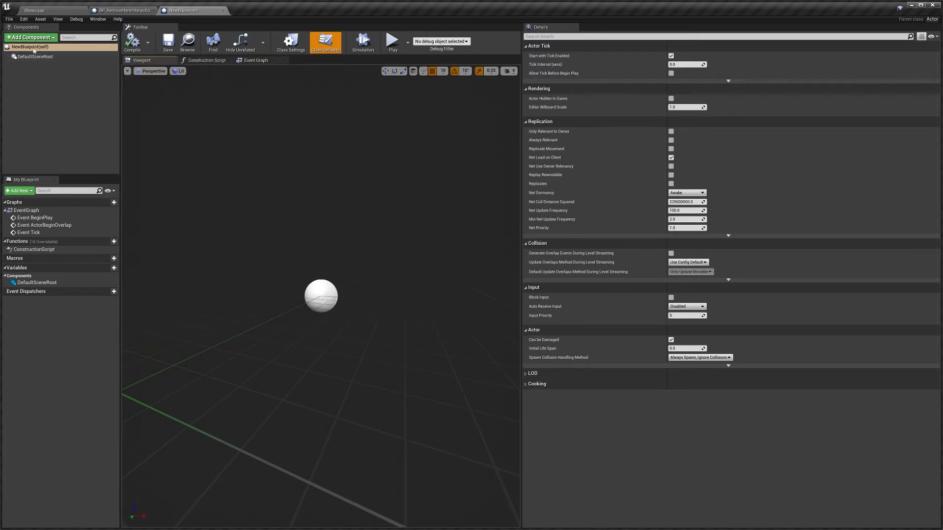
# Add a Cube component to NewBlueprint.
pyautogui.click(28, 37)
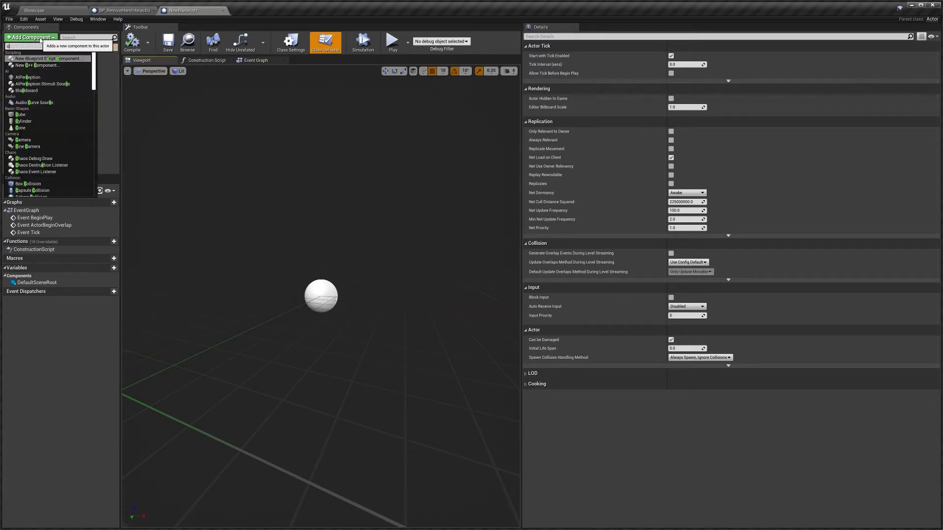
pyautogui.click(20, 114)
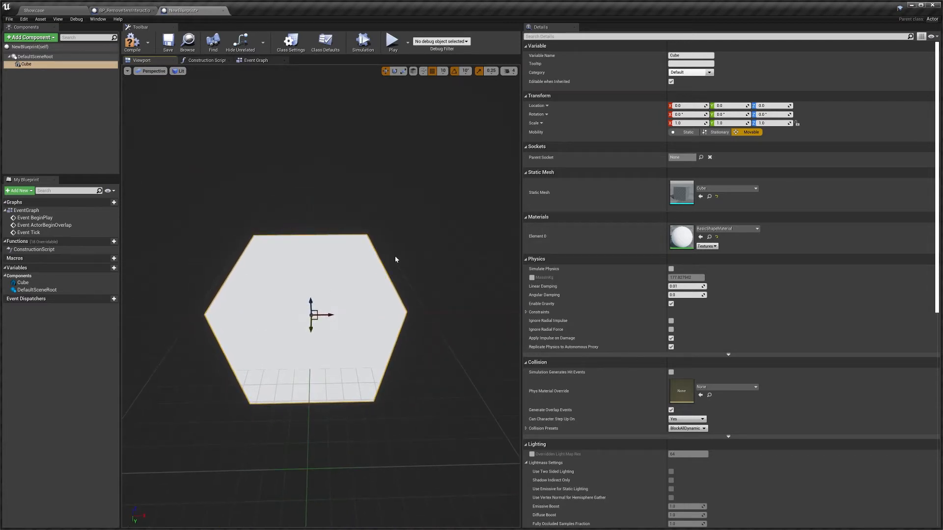
pyautogui.moveTo(389, 271)
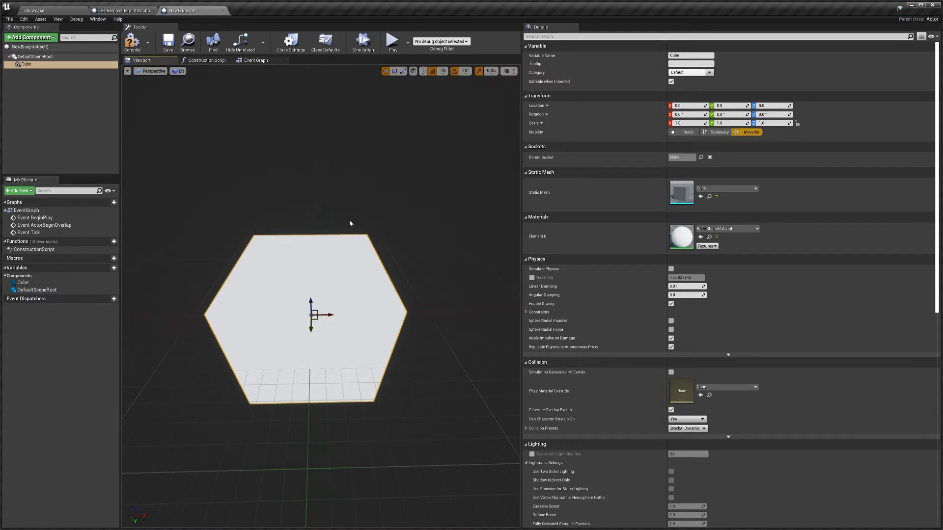
pyautogui.moveTo(709, 195)
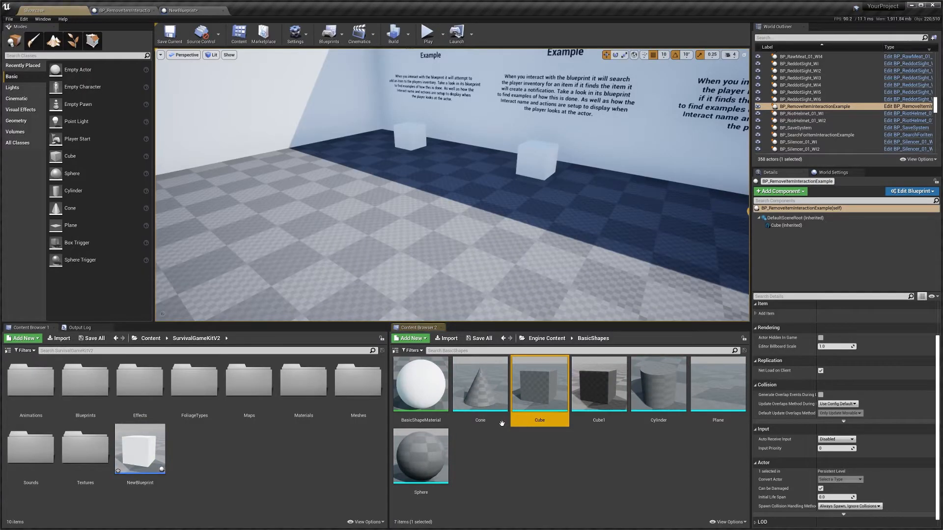
pyautogui.moveTo(547, 379)
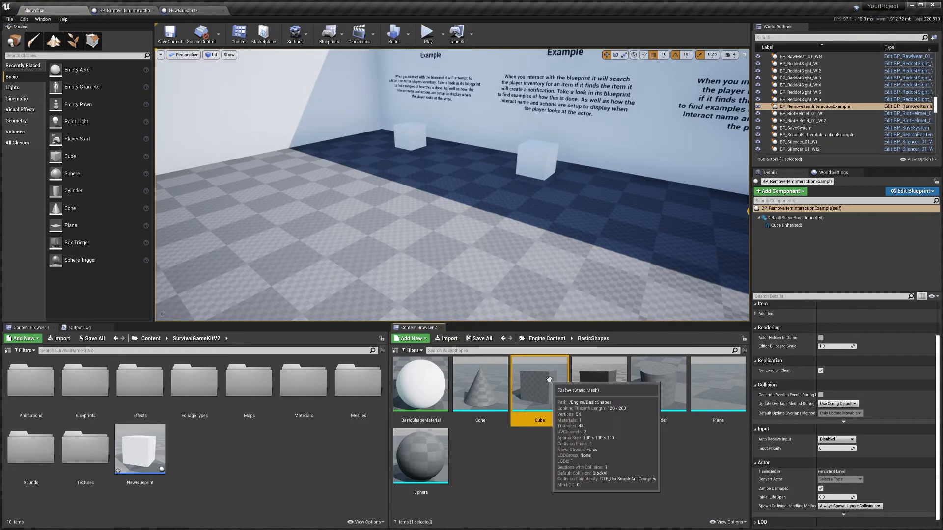
# Open the engine's basic Cube static mesh and review its Collision menu without changes.
pyautogui.doubleClick(539, 382)
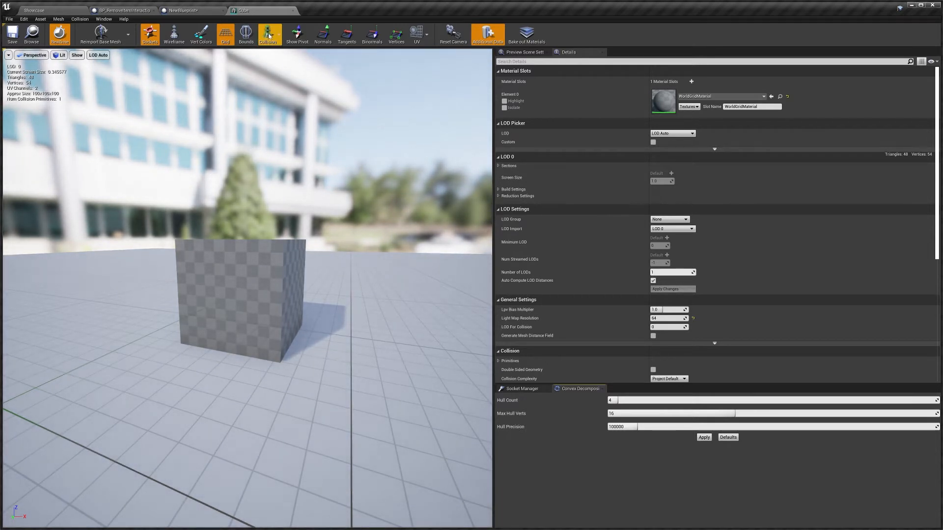
pyautogui.moveTo(276, 34)
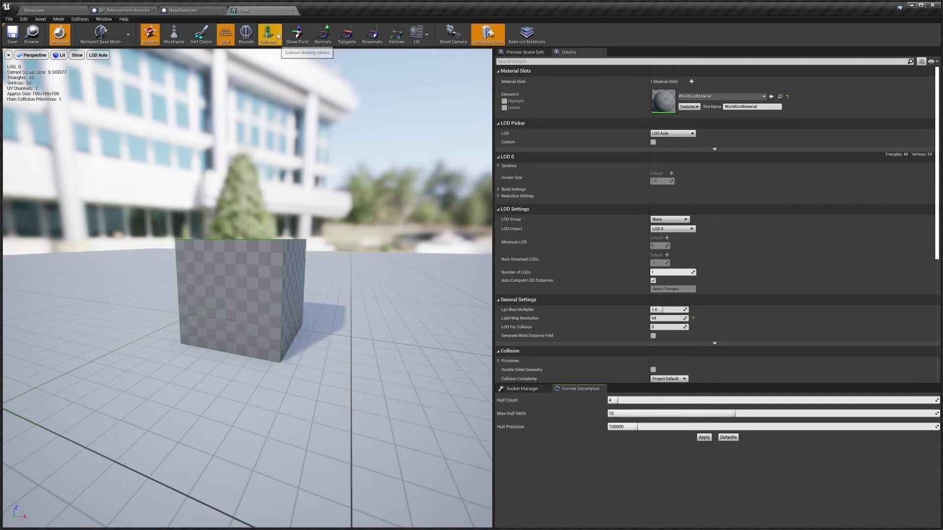
pyautogui.moveTo(191, 260)
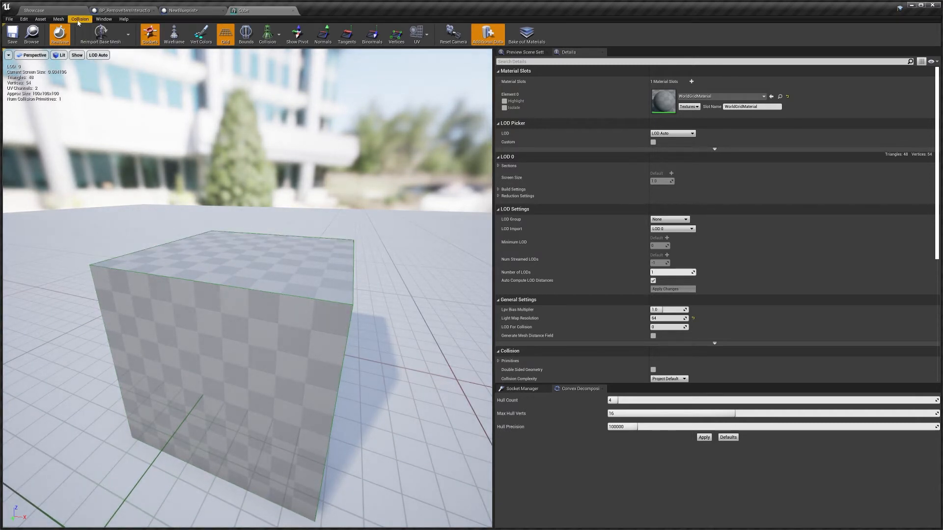
pyautogui.click(104, 18)
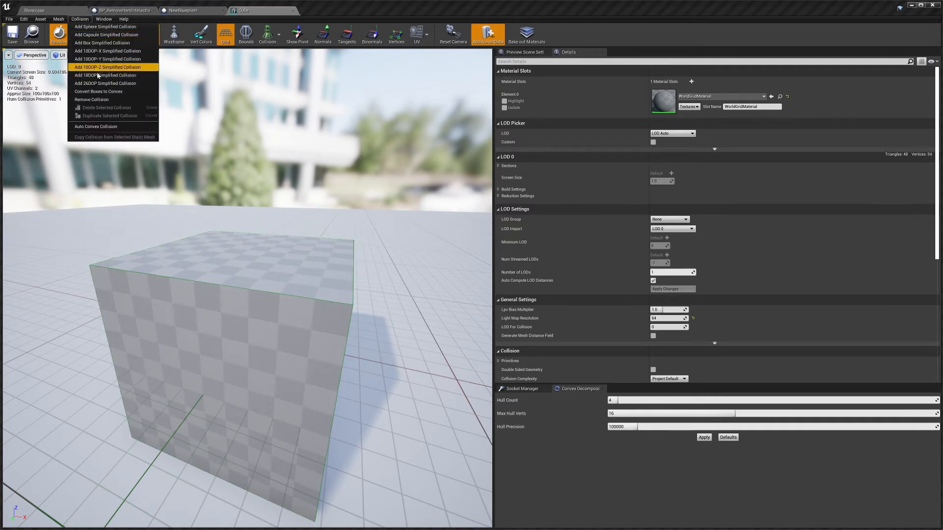
pyautogui.moveTo(107, 51)
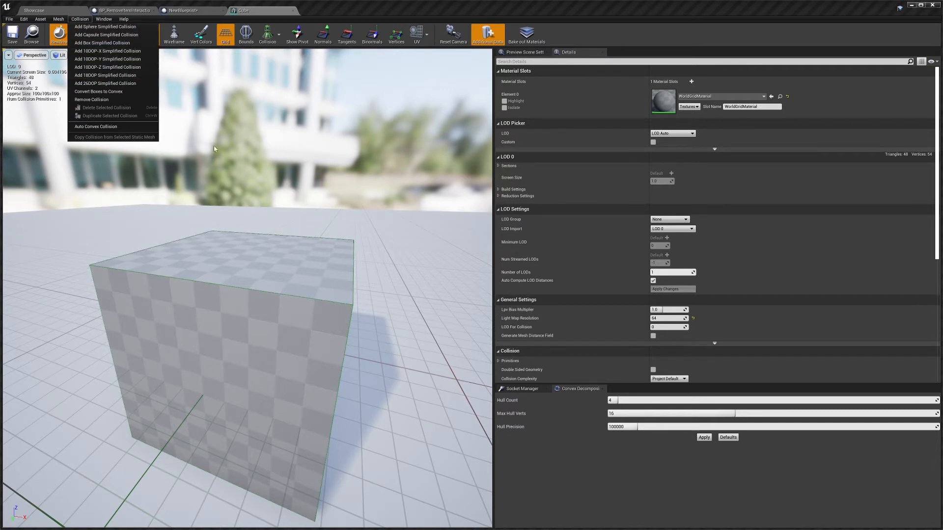
pyautogui.click(216, 149)
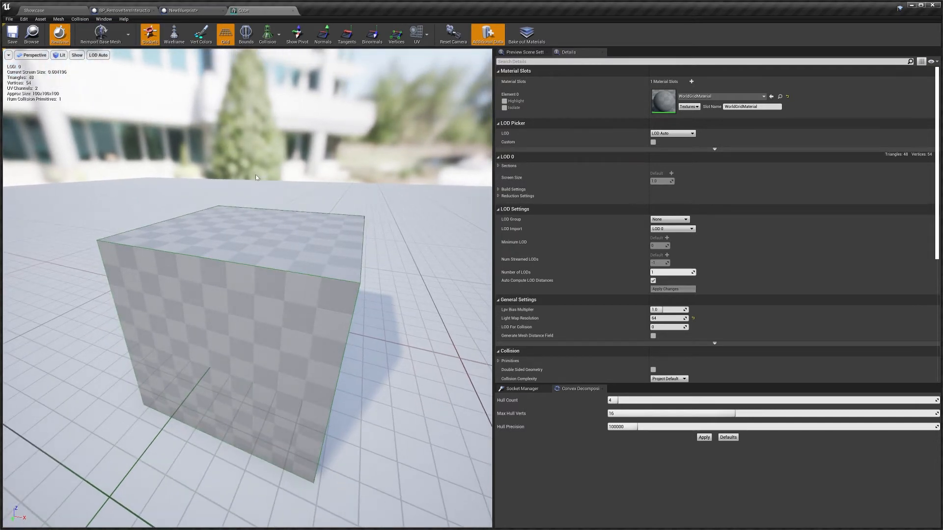
# In NewBlueprint's Class Settings, implement BP_SGKInteractionInterface from the interface list.
pyautogui.click(190, 8)
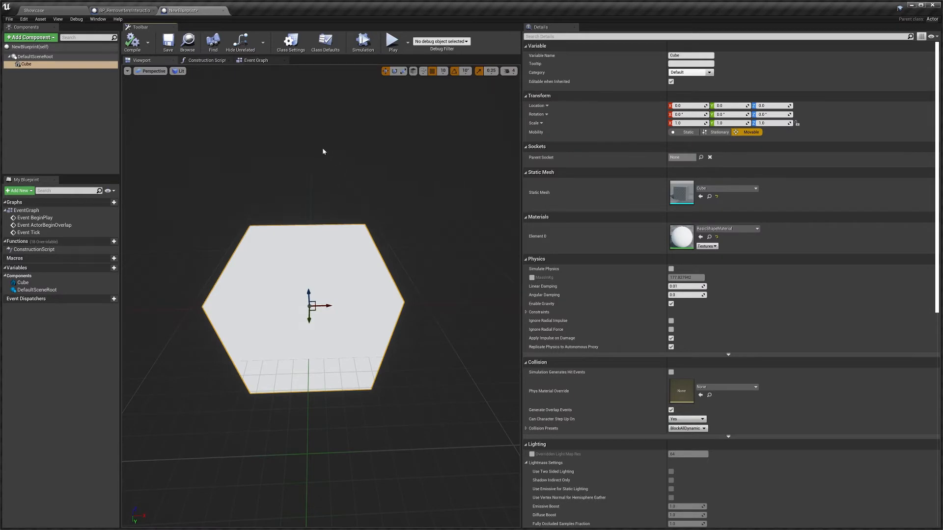
pyautogui.click(294, 42)
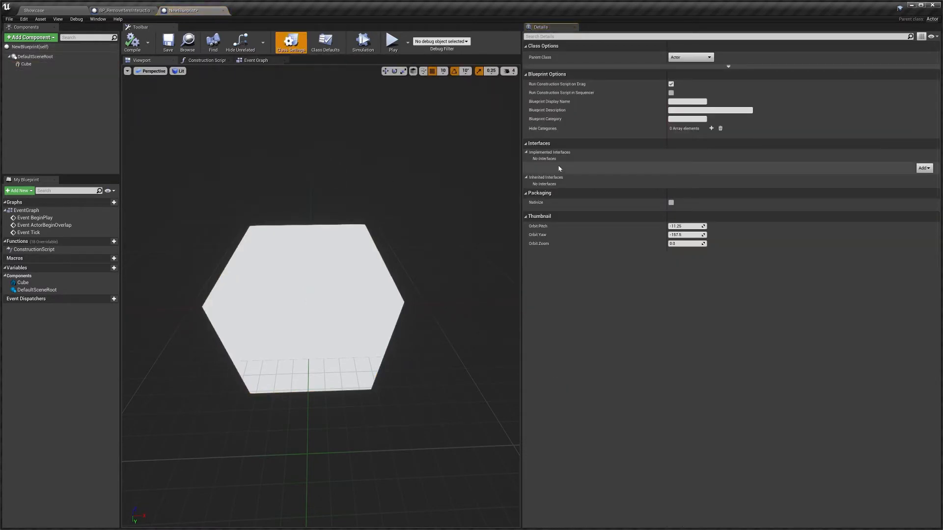
pyautogui.click(923, 166)
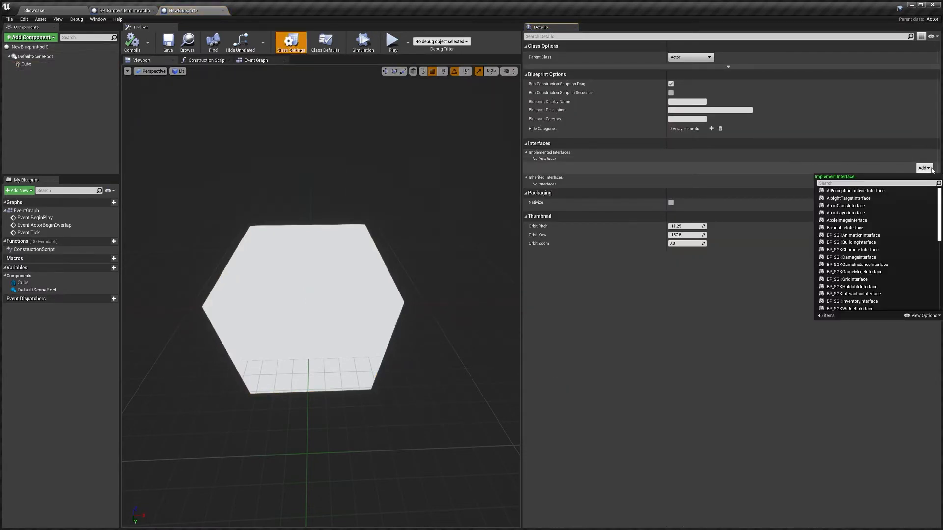
pyautogui.write('interac')
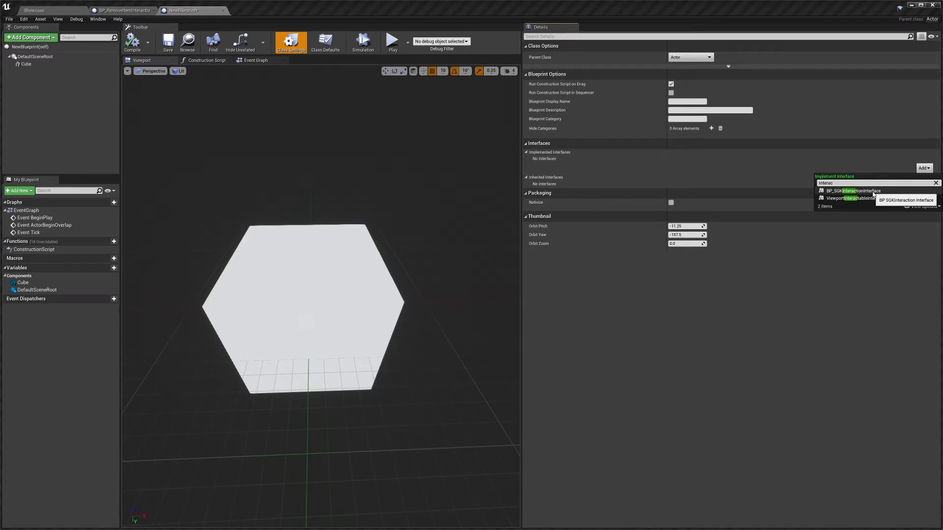
pyautogui.click(854, 191)
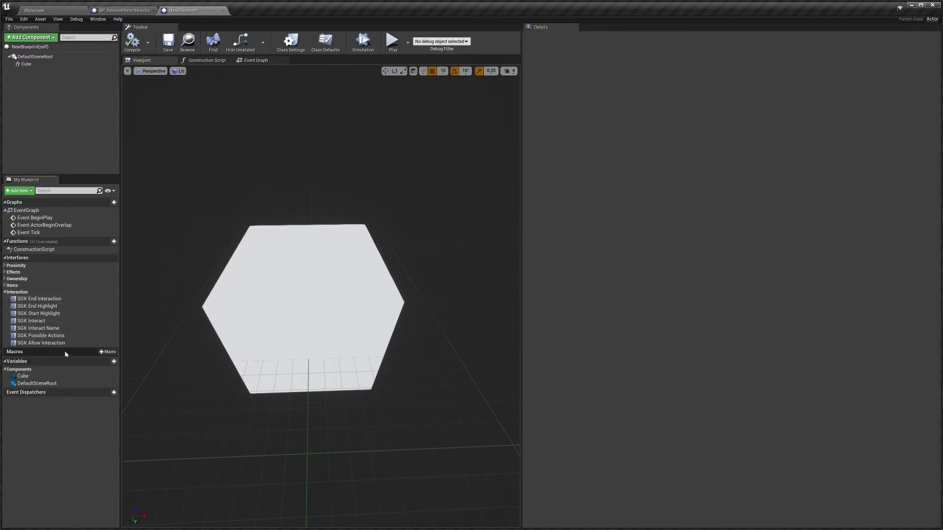
pyautogui.moveTo(32, 320)
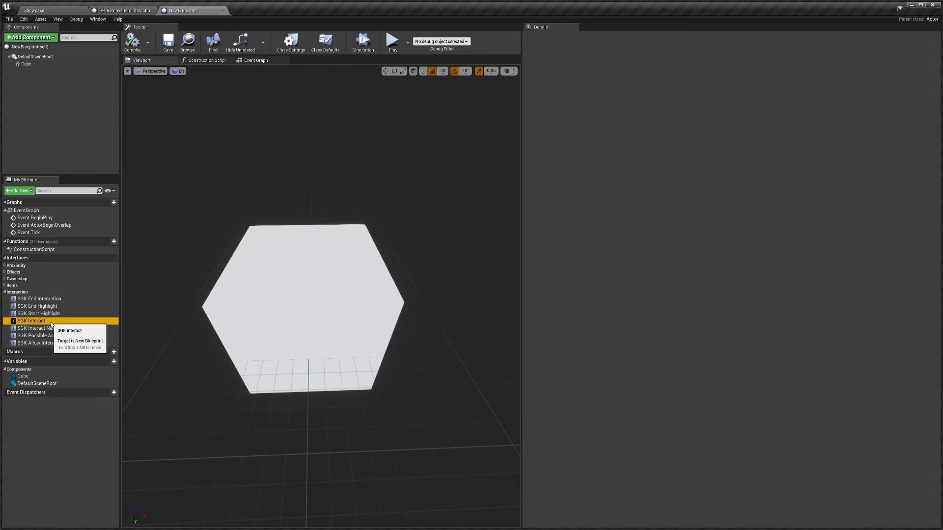
# Open the SGK Interact function graph under Interfaces > Interaction.
pyautogui.doubleClick(31, 320)
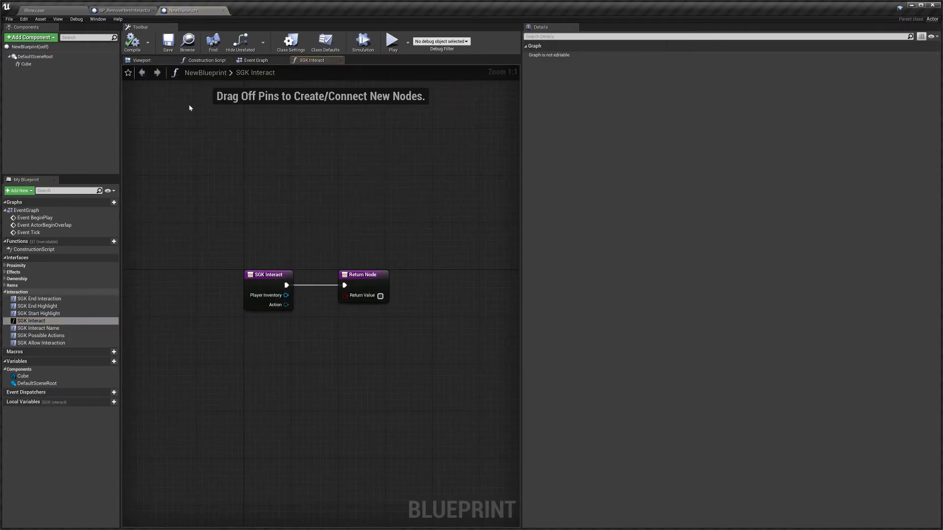
pyautogui.moveTo(233, 267)
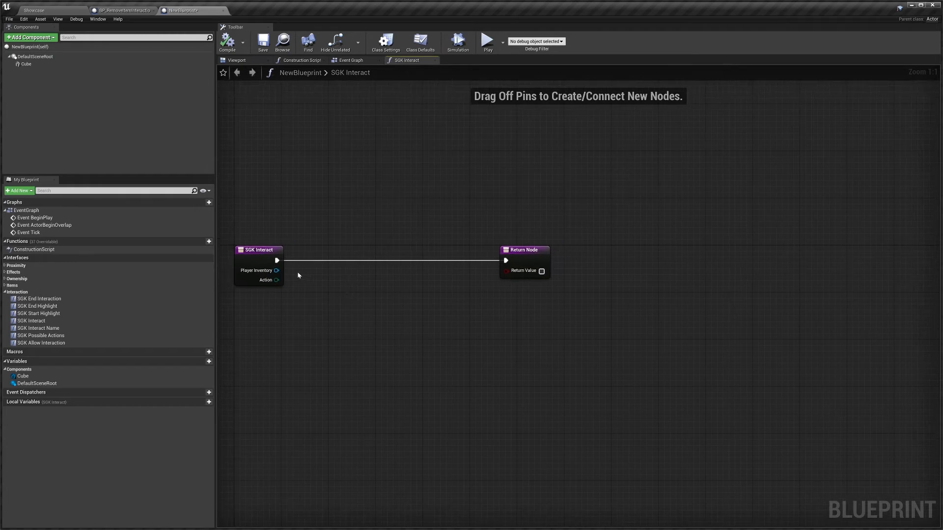
# Add a custom event named Event in the Event Graph and place a call to it in SGK Interact.
pyautogui.click(351, 60)
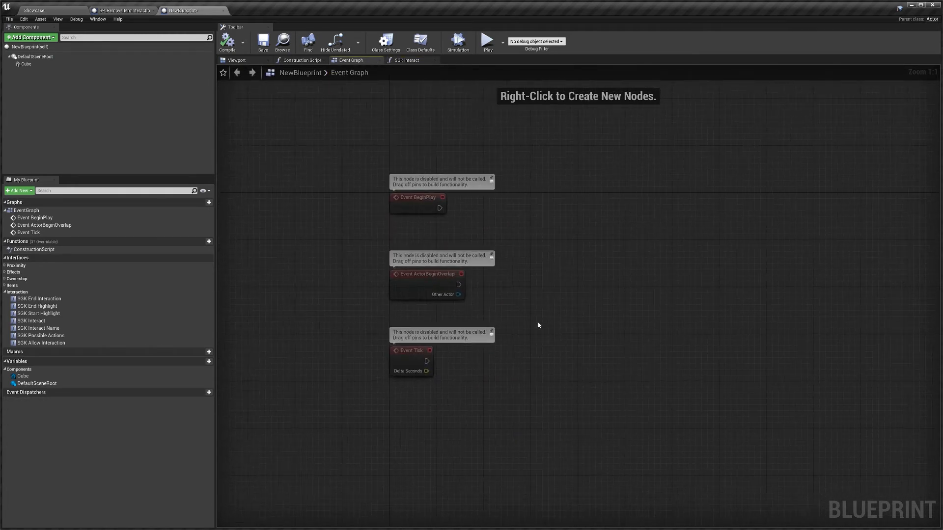
pyautogui.click(407, 60)
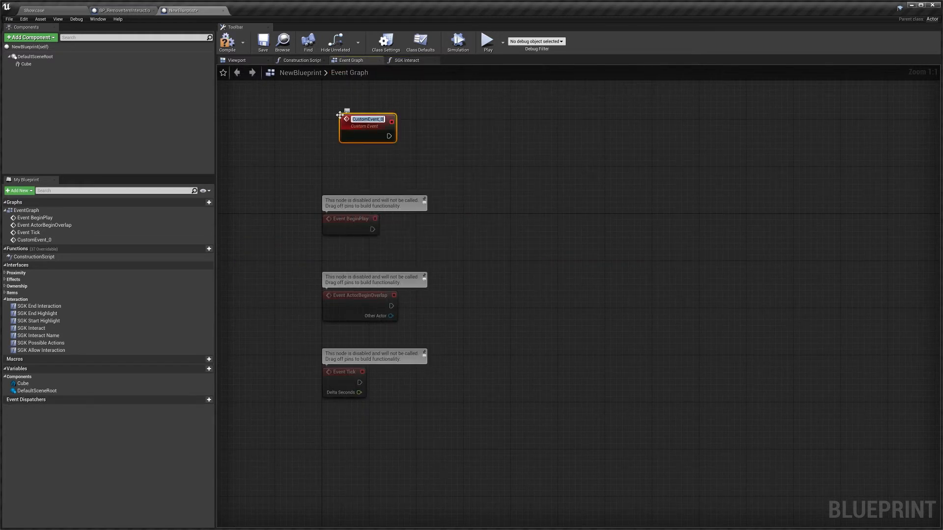
pyautogui.write('Event')
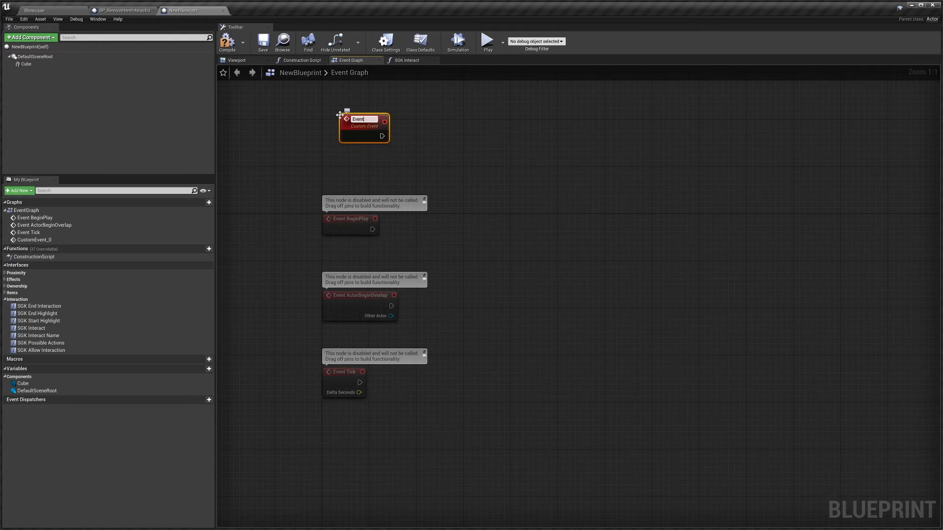
pyautogui.click(406, 60)
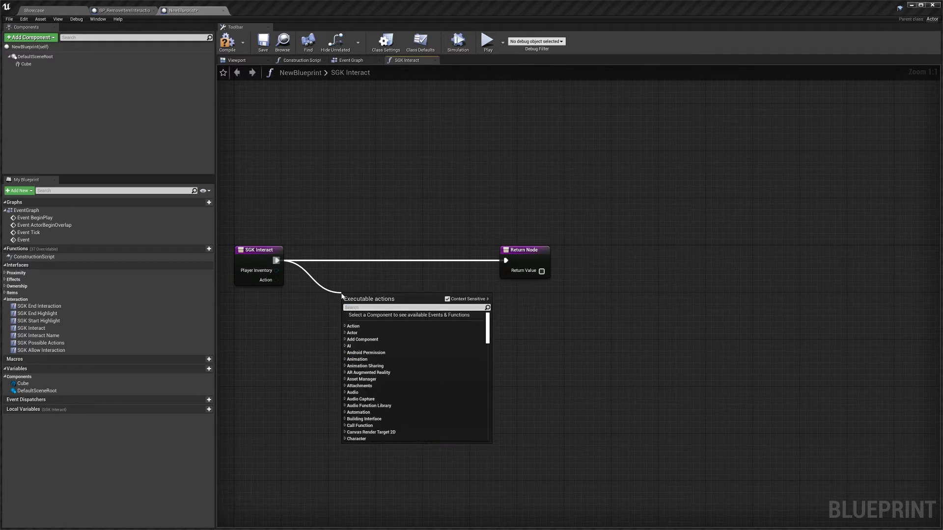
pyautogui.write('Event')
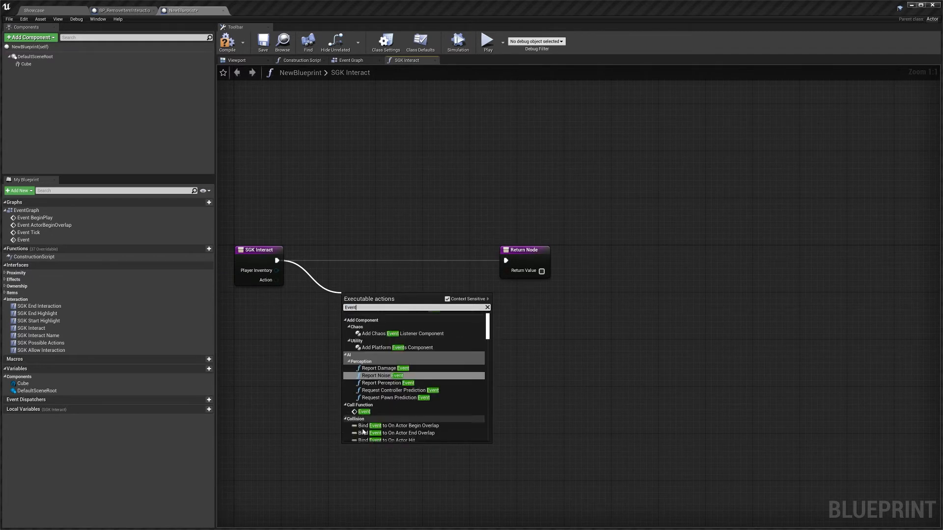
pyautogui.click(363, 411)
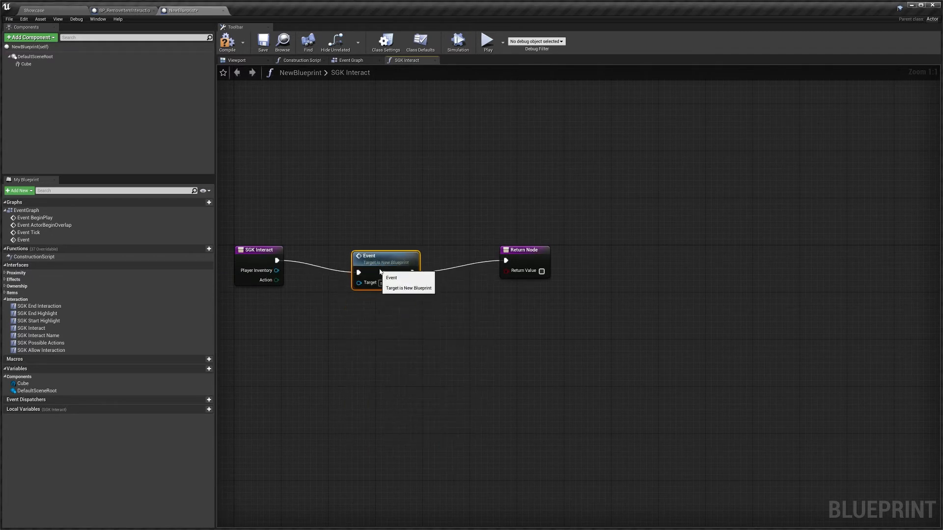
# Compare the Event Graph and SGK Interact graphs, leaving SGK Interact with only entry and return nodes.
pyautogui.click(352, 60)
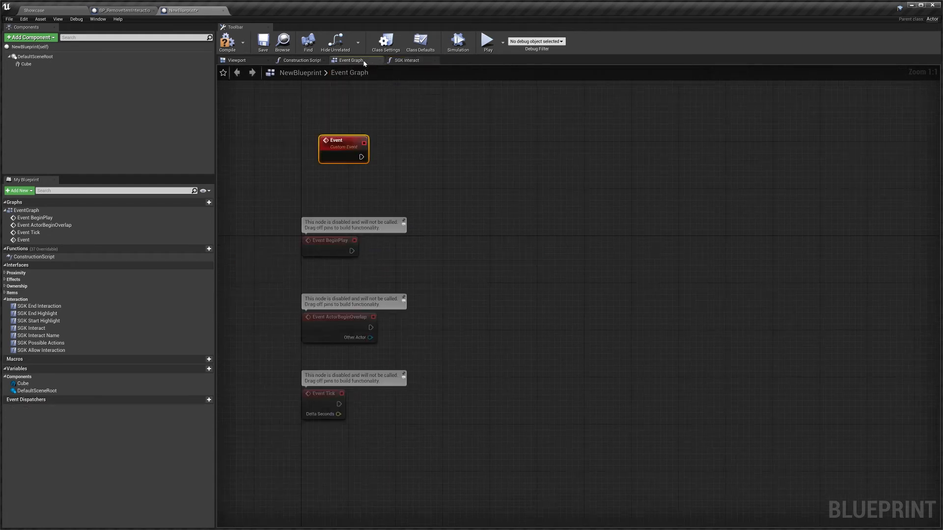
pyautogui.moveTo(250, 171)
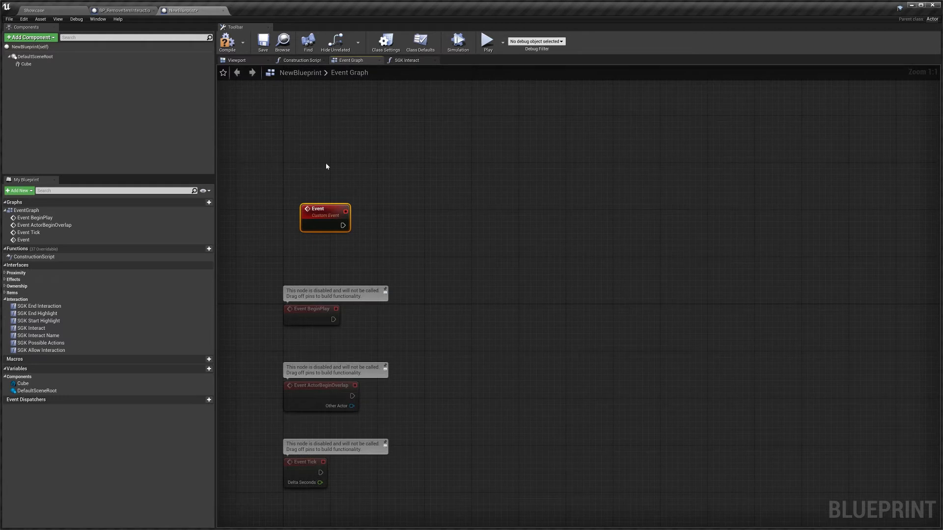
pyautogui.click(402, 60)
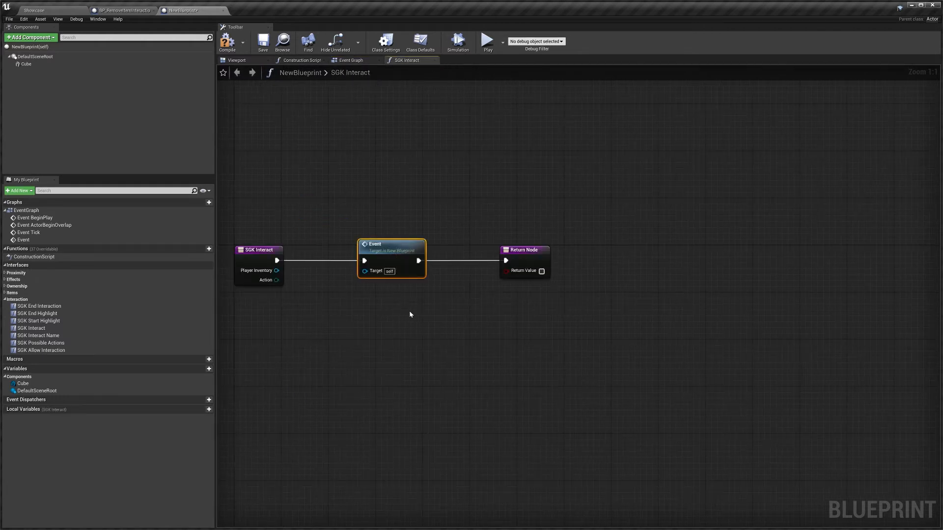
pyautogui.click(354, 60)
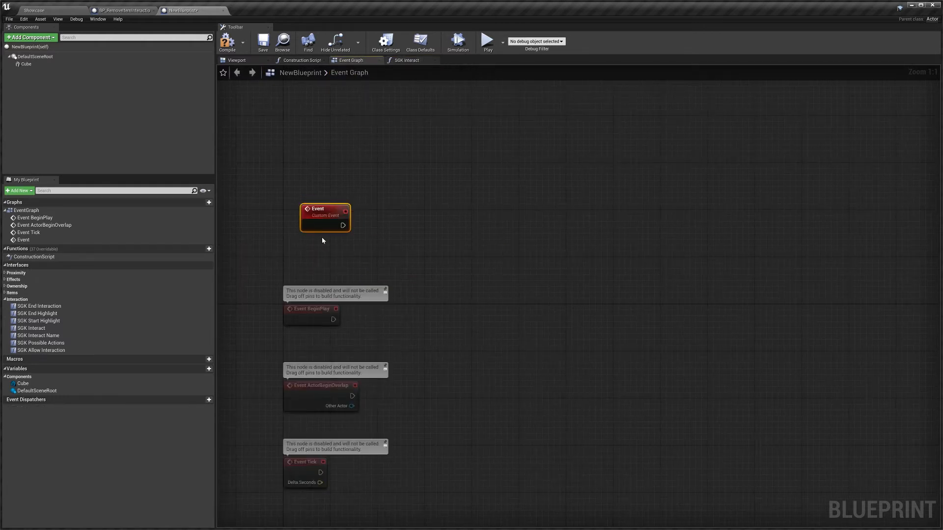
pyautogui.click(408, 60)
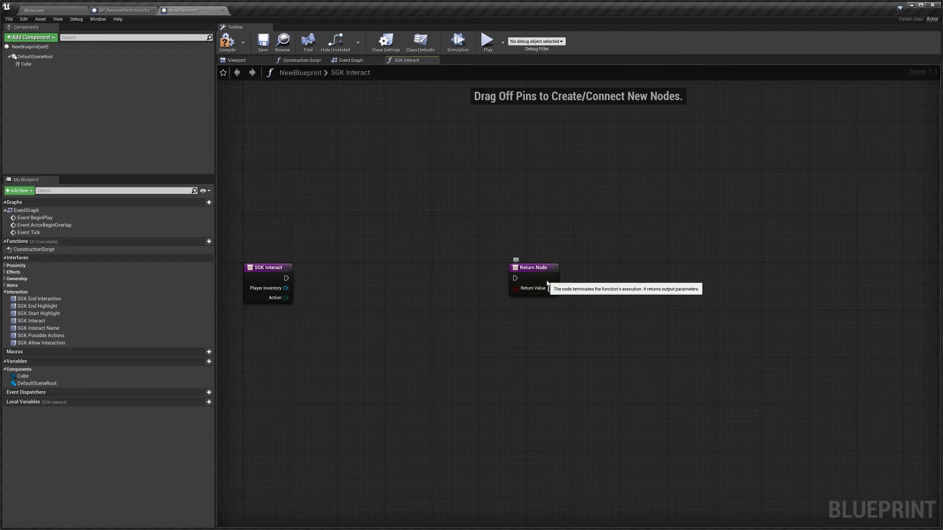
pyautogui.moveTo(309, 288); pyautogui.dragTo(401, 353)
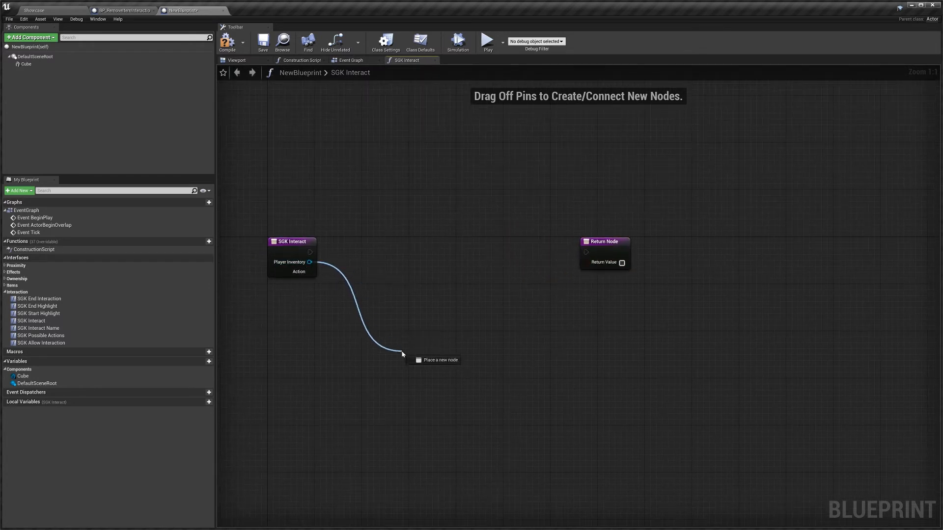
pyautogui.click(402, 354)
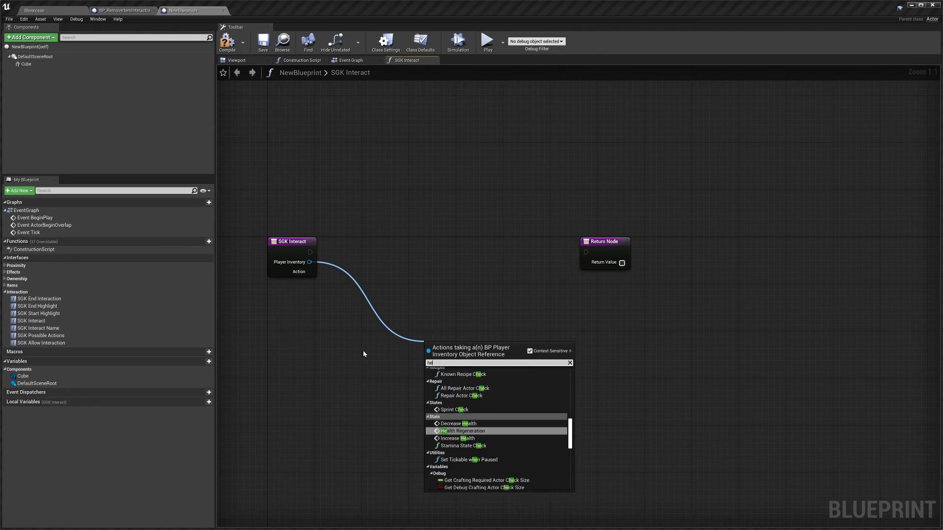
pyautogui.write('health')
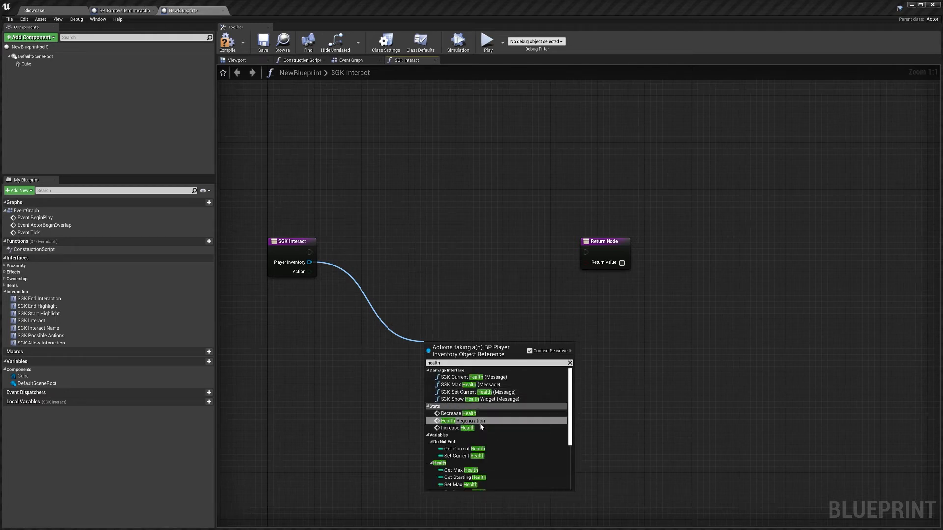
pyautogui.scroll(-3)
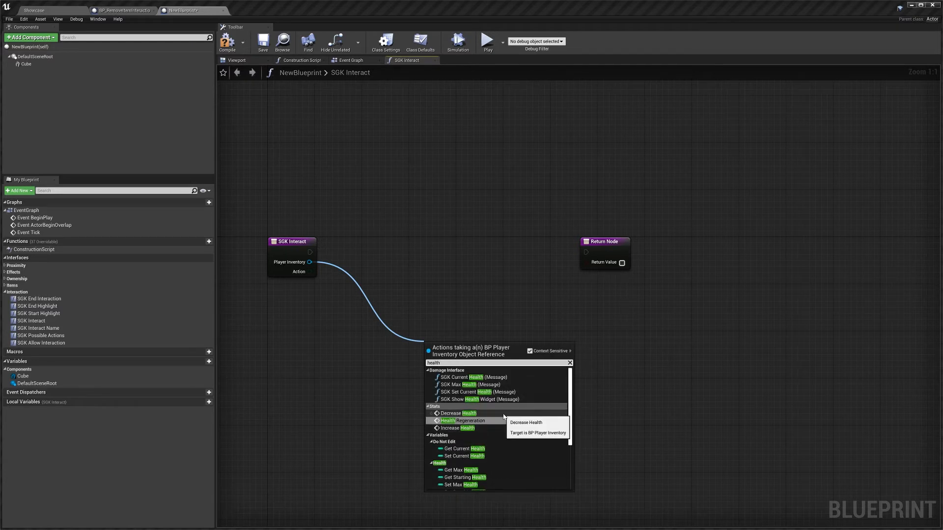
pyautogui.write('damage')
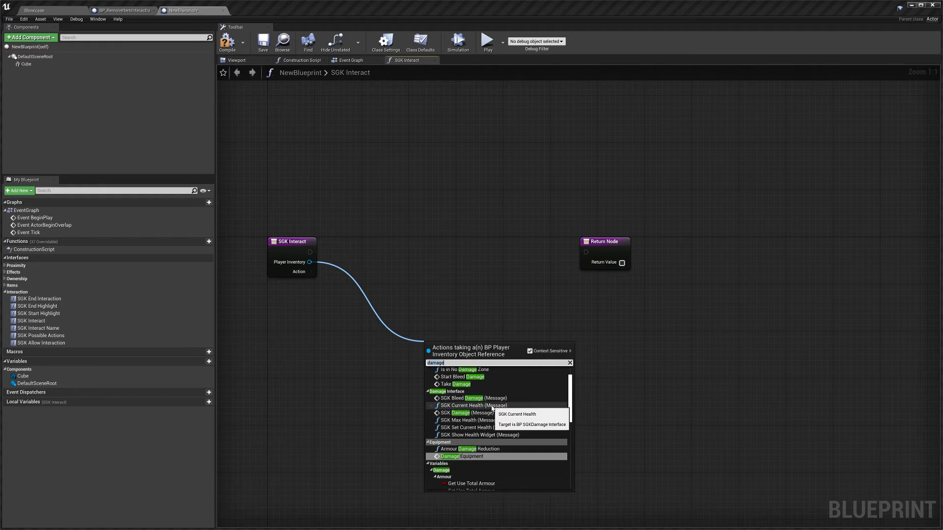
pyautogui.write('sgk dam')
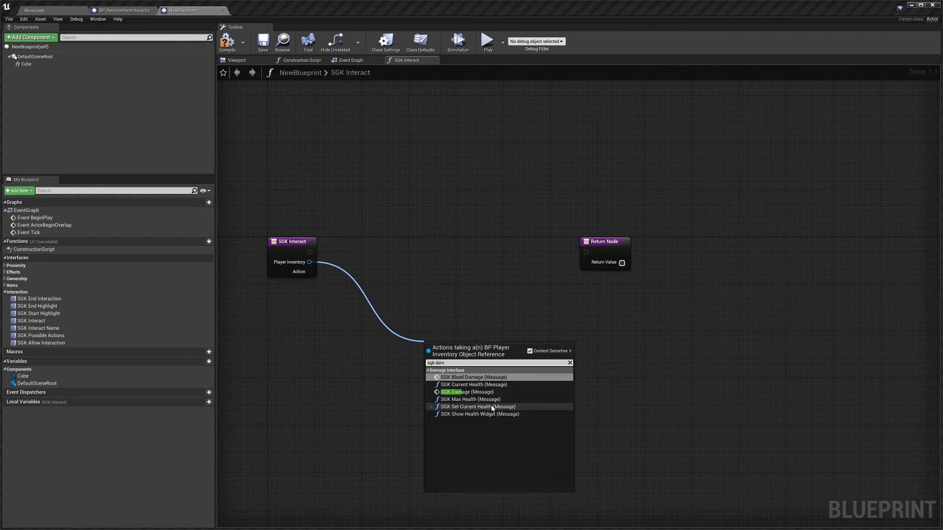
pyautogui.moveTo(509, 397)
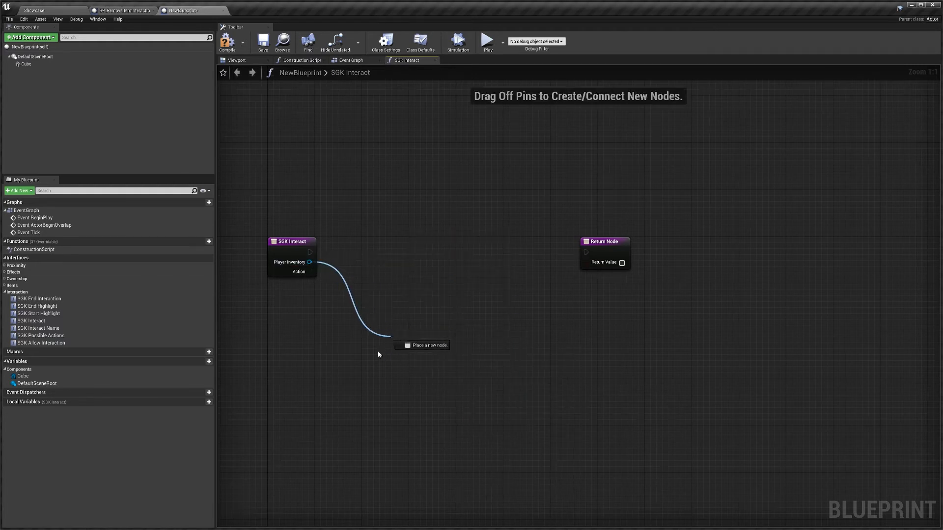
pyautogui.click(389, 342)
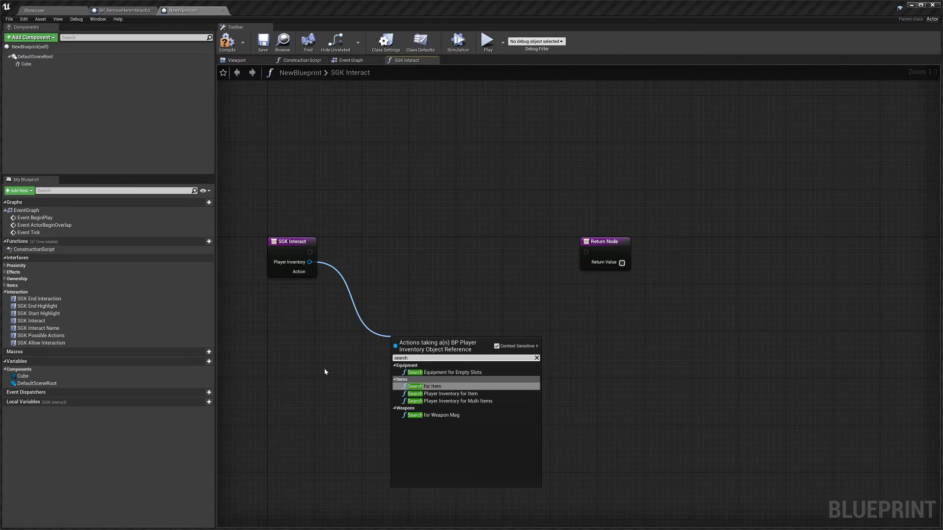
pyautogui.moveTo(457, 394)
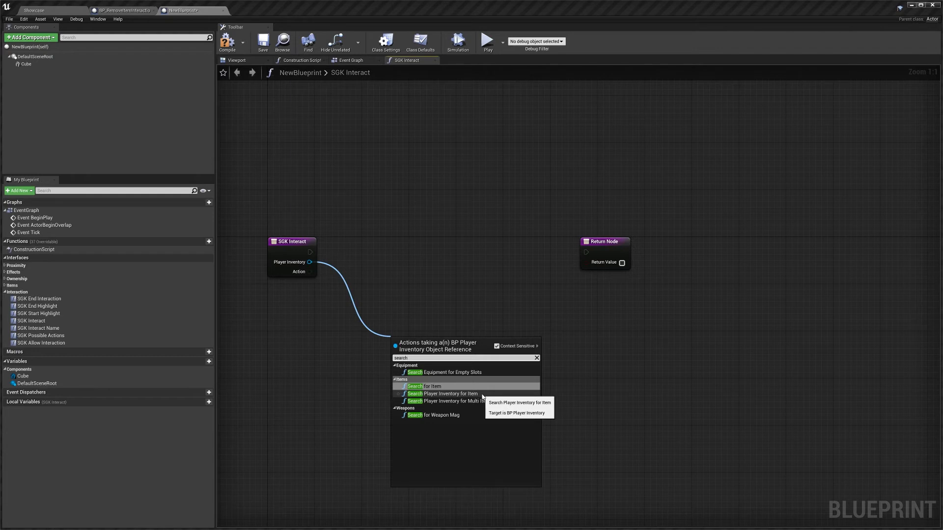
pyautogui.moveTo(476, 408)
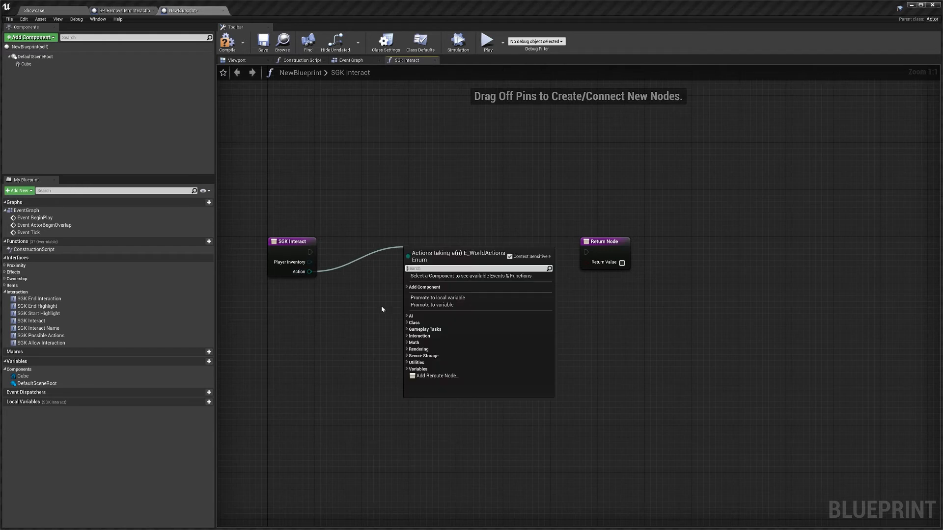
pyautogui.moveTo(330, 339)
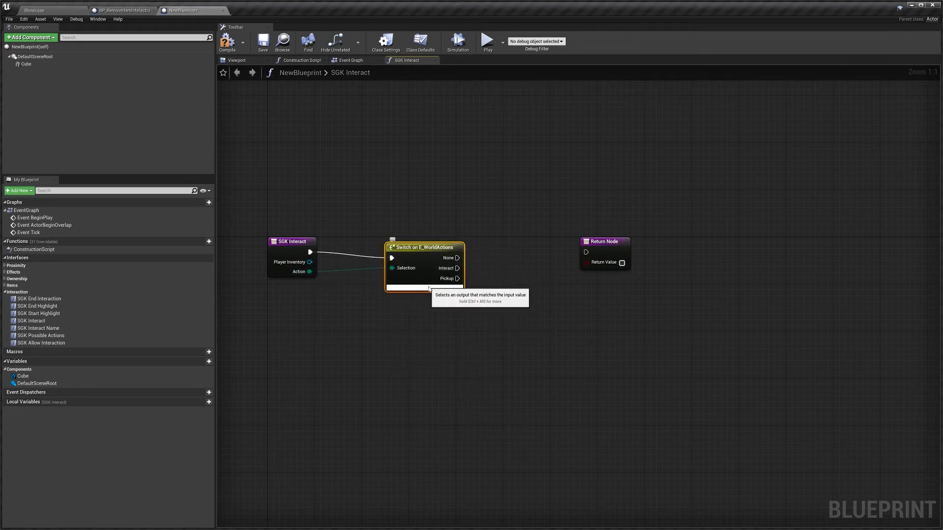
# Expand the Switch on E_WorldActions node to show every action output pin.
pyautogui.click(428, 289)
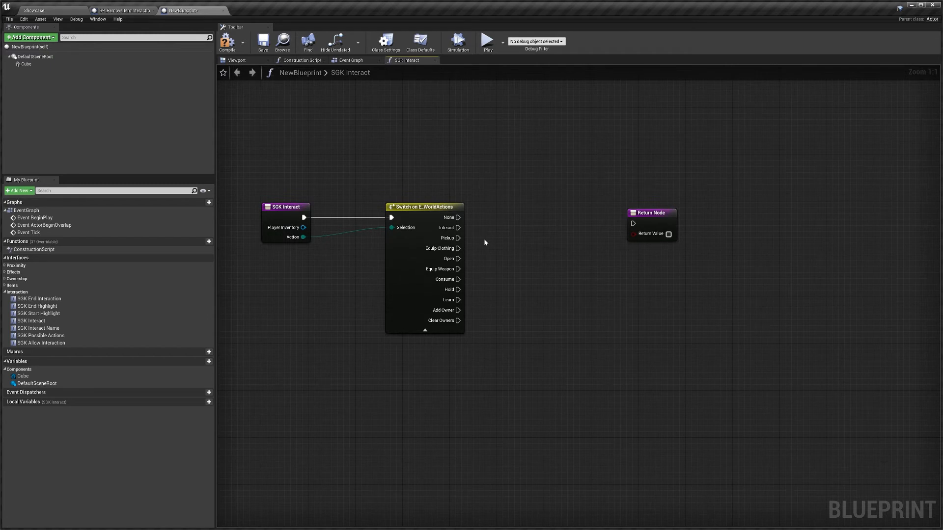
pyautogui.moveTo(511, 224)
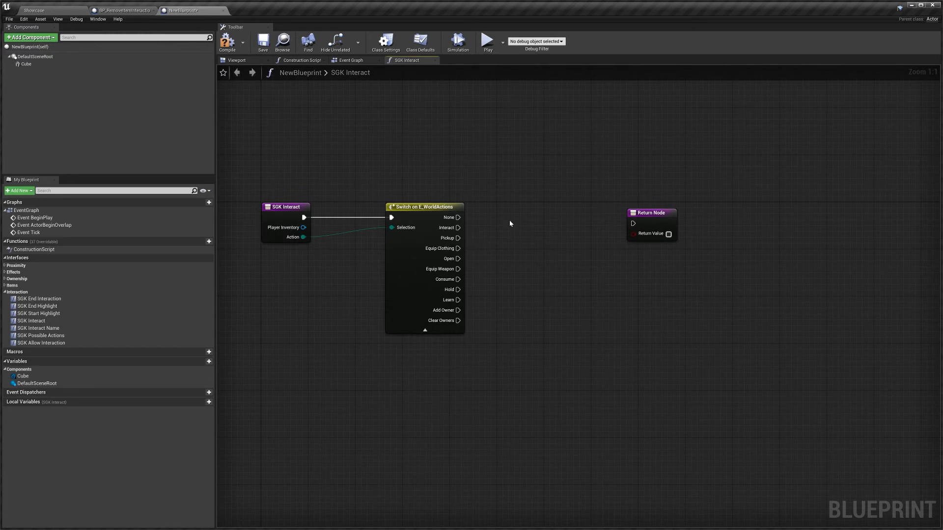
pyautogui.moveTo(530, 272)
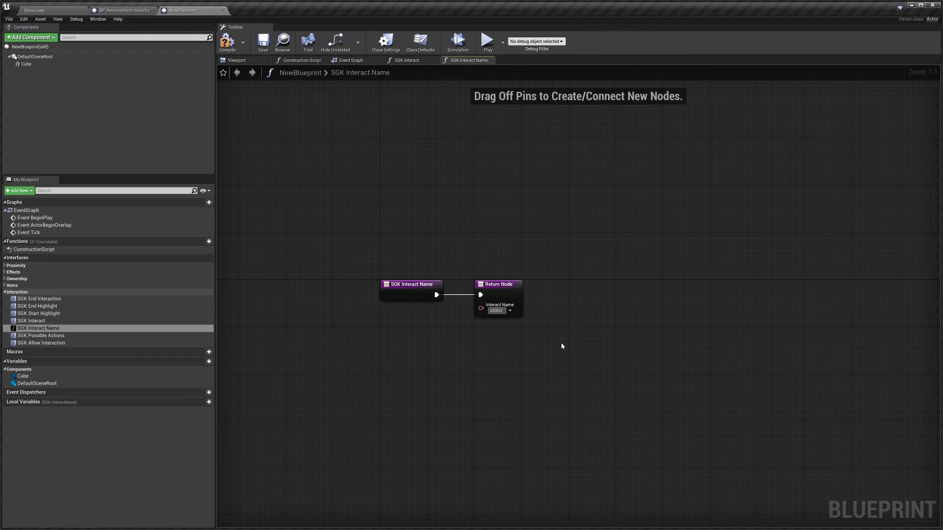
pyautogui.moveTo(34, 335)
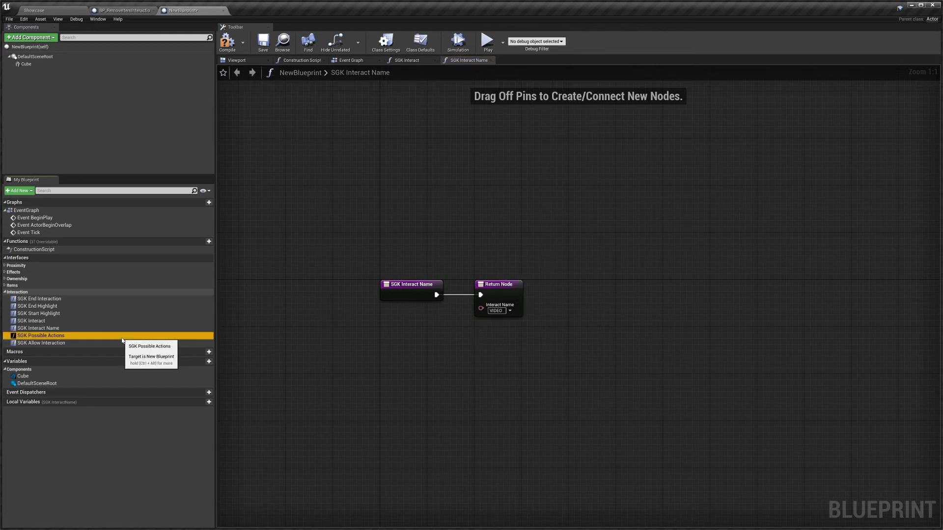
pyautogui.doubleClick(38, 336)
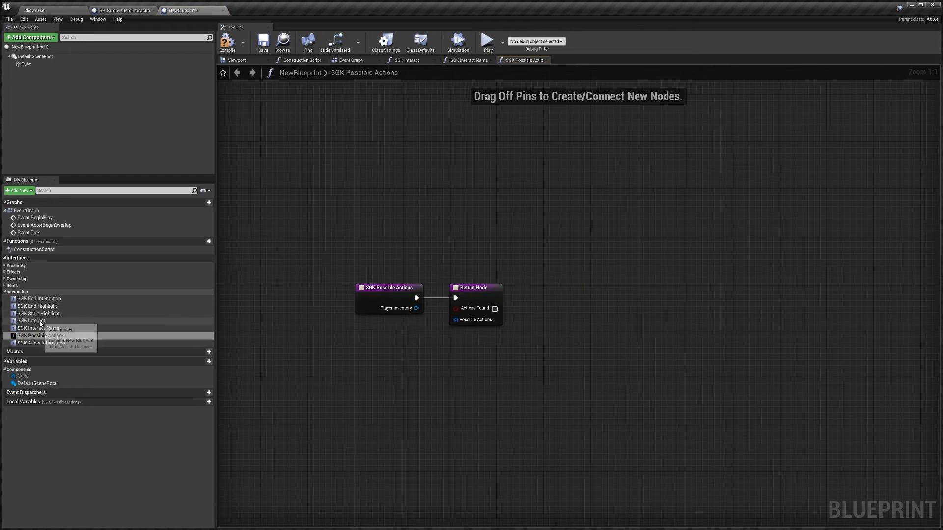
pyautogui.click(33, 320)
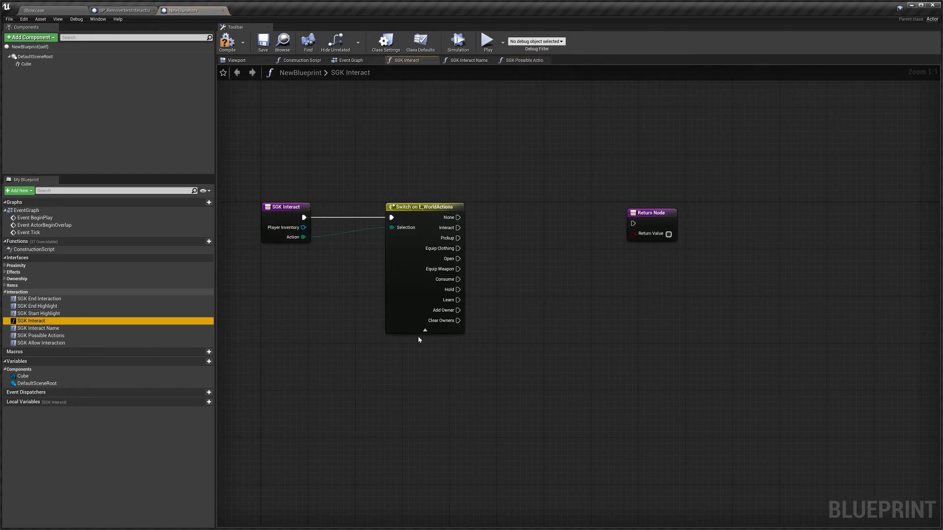
# In SGK Possible Actions, feed a Make Array with a Make S_WorldAction set to Interact.
pyautogui.click(39, 336)
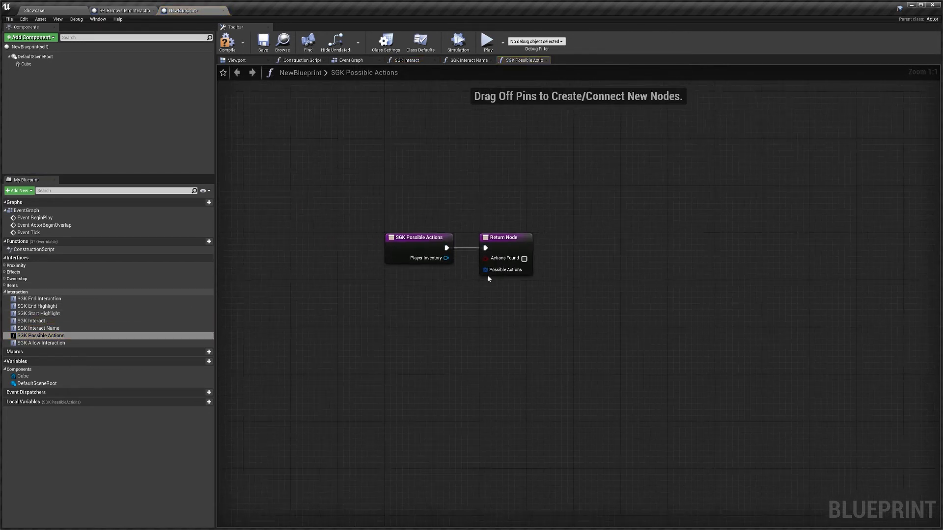
pyautogui.moveTo(484, 270); pyautogui.dragTo(444, 312)
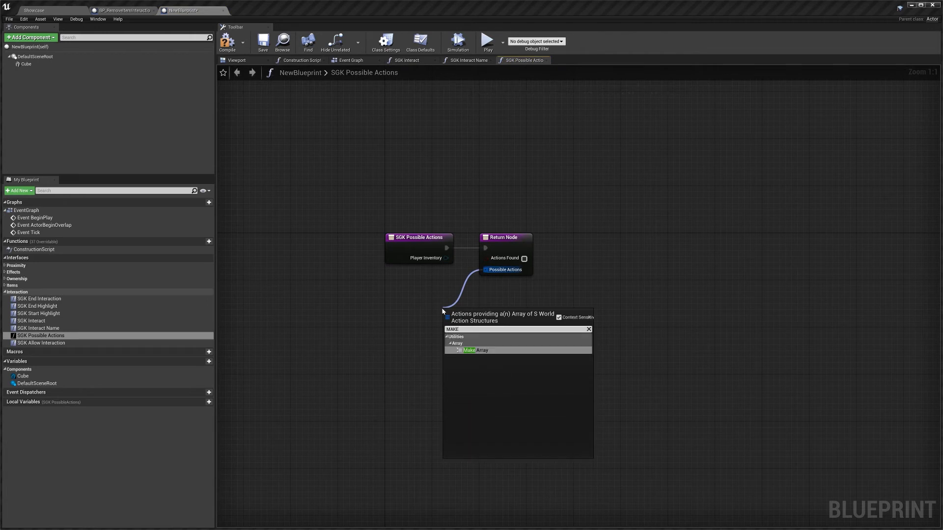
pyautogui.click(469, 350)
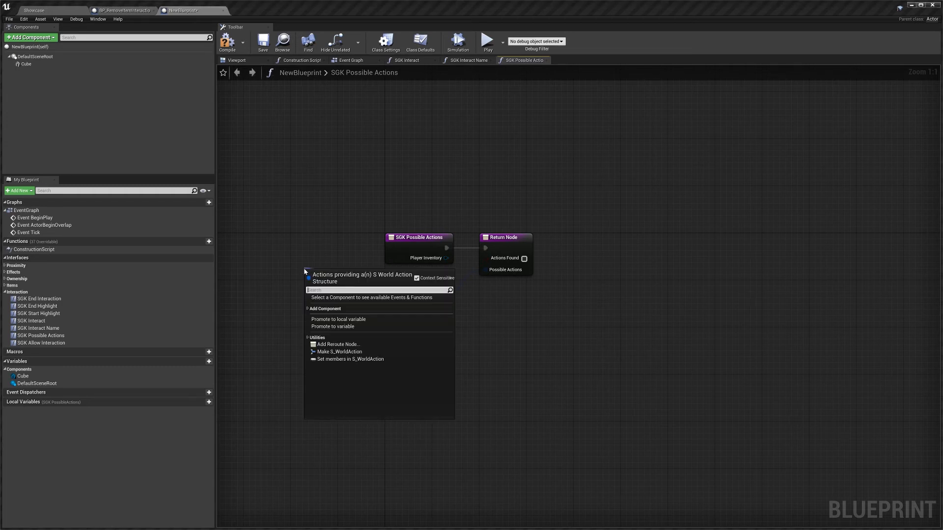
pyautogui.click(340, 352)
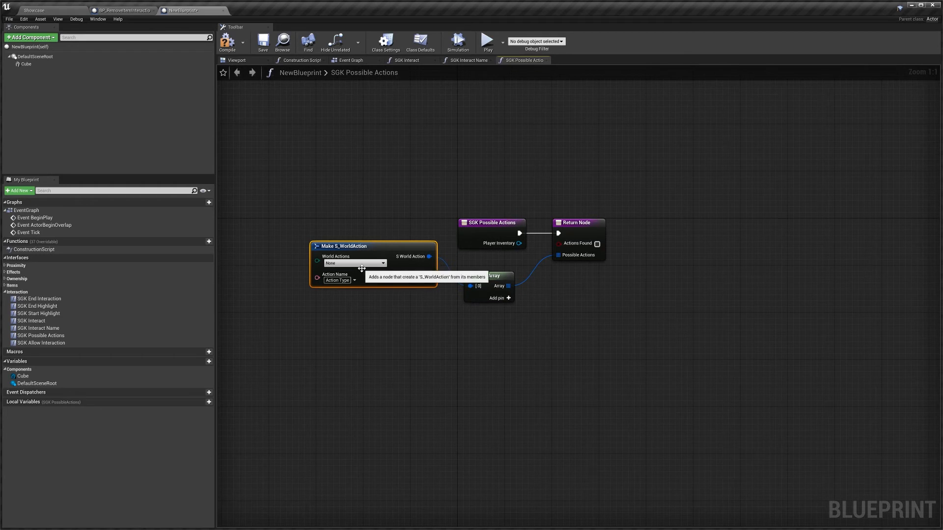
pyautogui.click(382, 263)
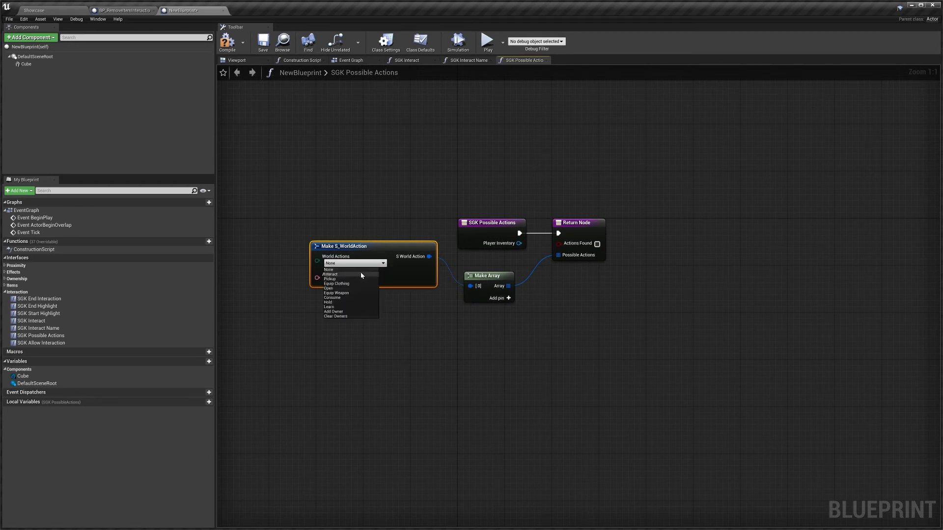
pyautogui.click(330, 274)
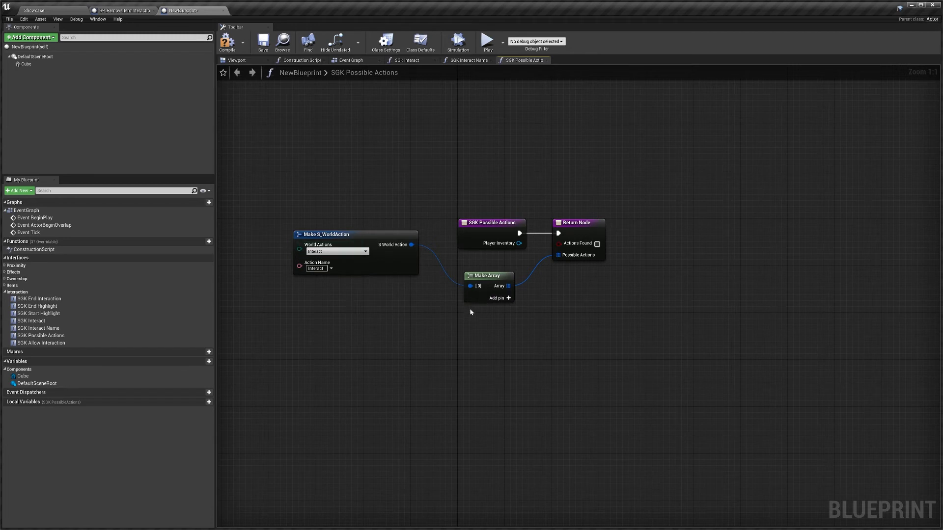
# Add a second array element with a Make S_WorldAction set to Open.
pyautogui.click(509, 299)
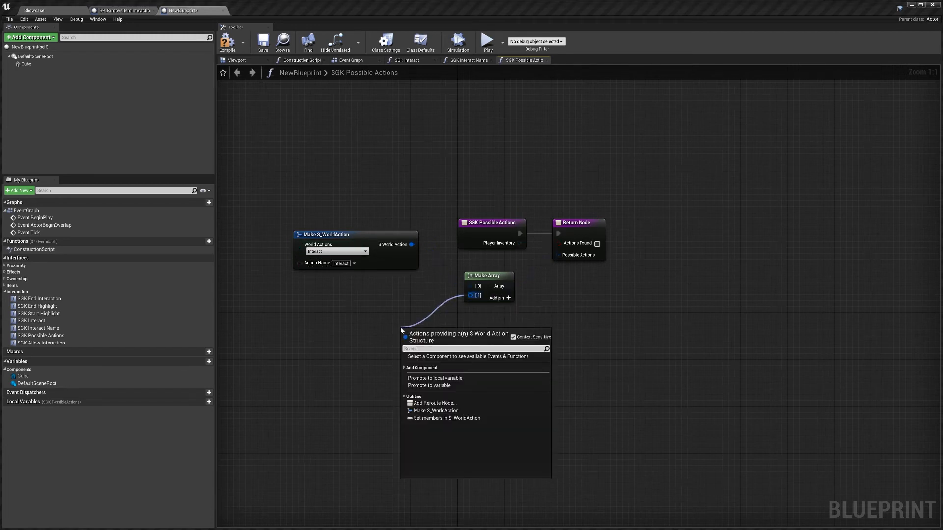
pyautogui.click(435, 411)
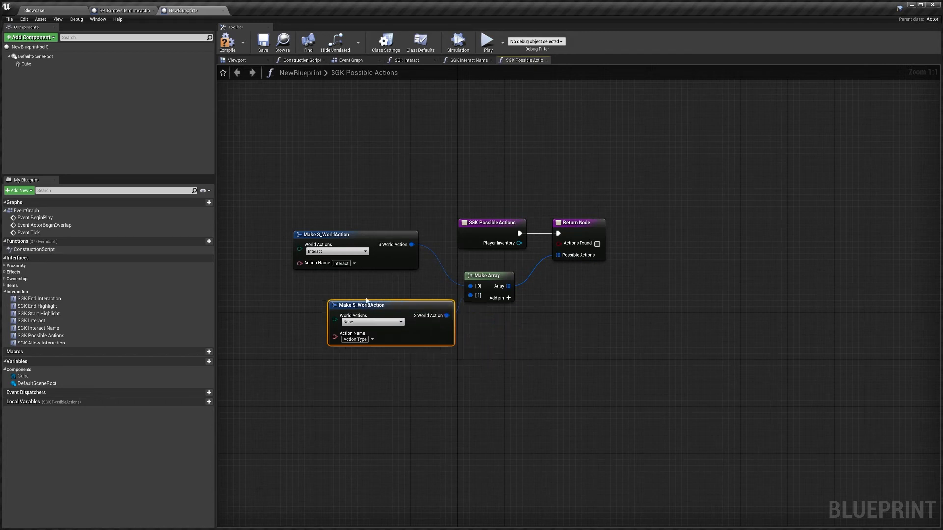
pyautogui.click(369, 322)
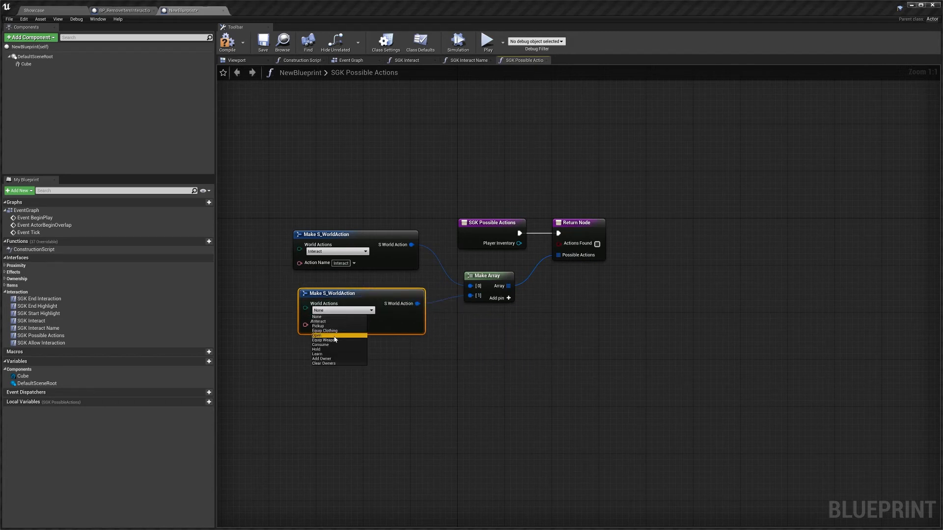
pyautogui.click(316, 336)
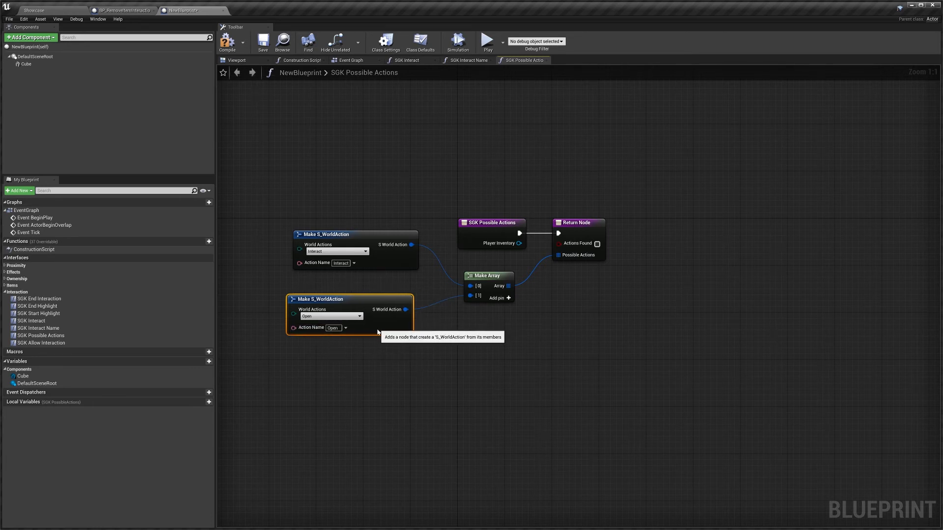
# Wire Print String nodes printing Hello for Interact and Open for Open, then return to the level.
pyautogui.click(404, 60)
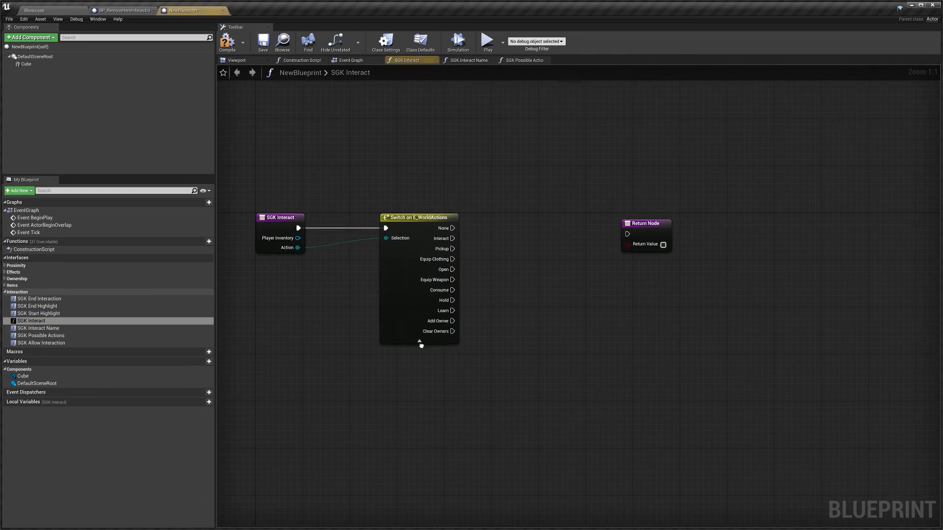
pyautogui.moveTo(453, 238); pyautogui.dragTo(539, 171)
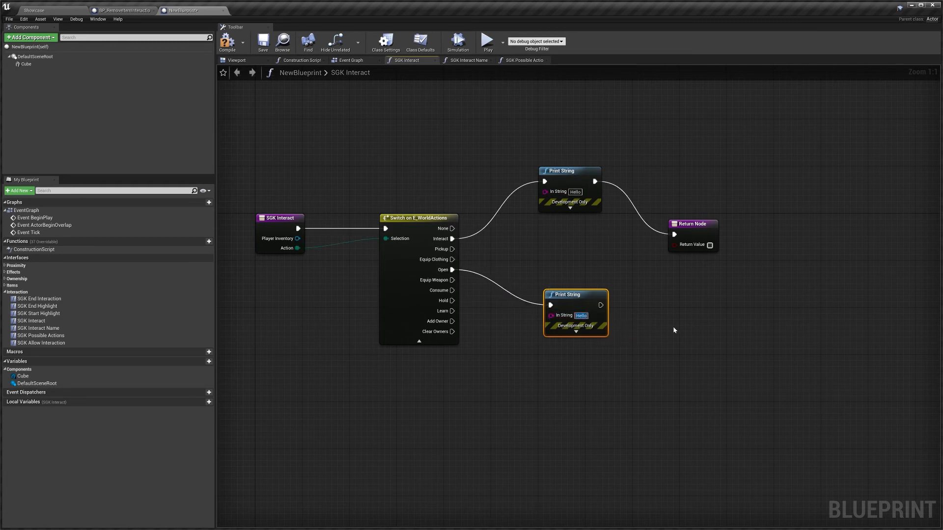
pyautogui.write('Open')
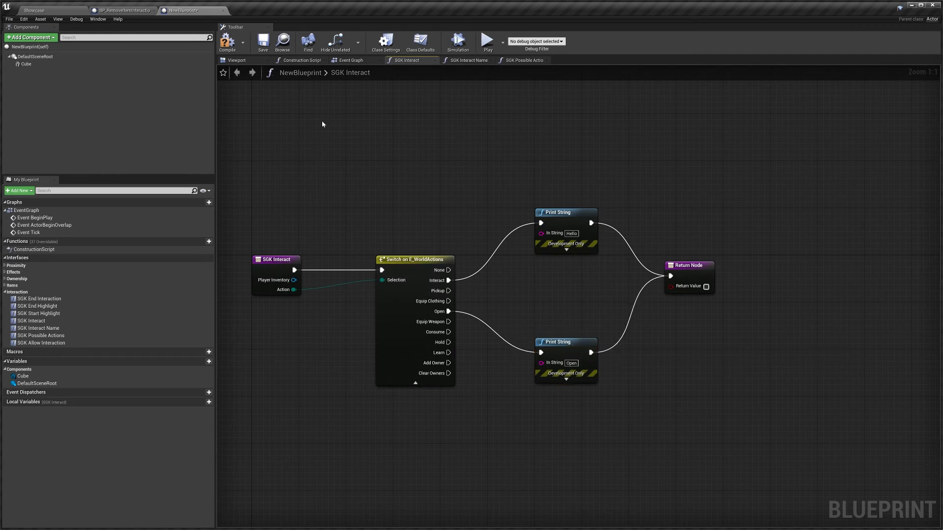
pyautogui.moveTo(357, 227)
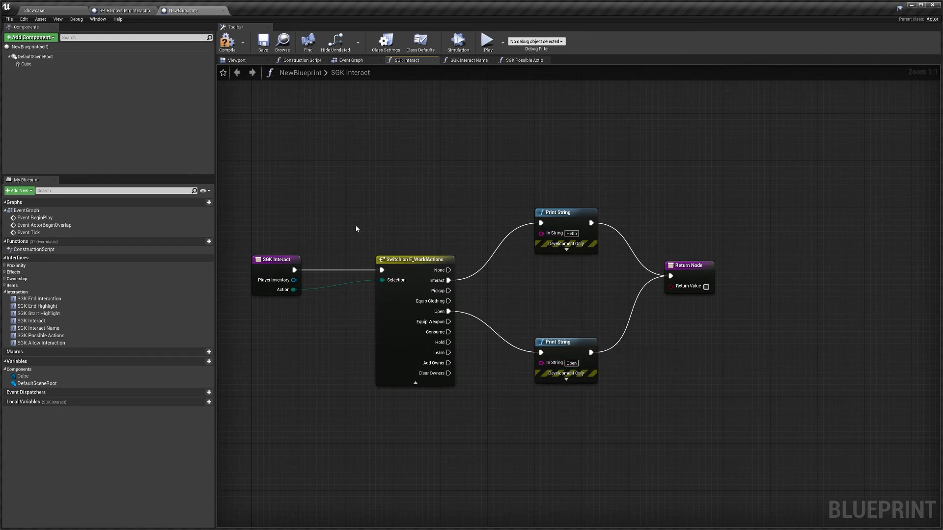
pyautogui.click(28, 8)
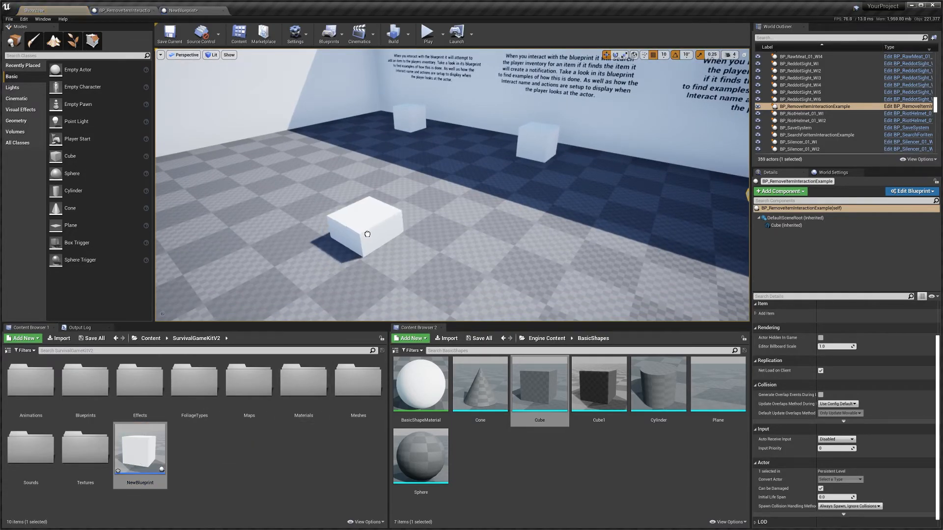
# Play the level, approach the cube to check its prompt, and return to SGK Possible Actions.
pyautogui.click(458, 32)
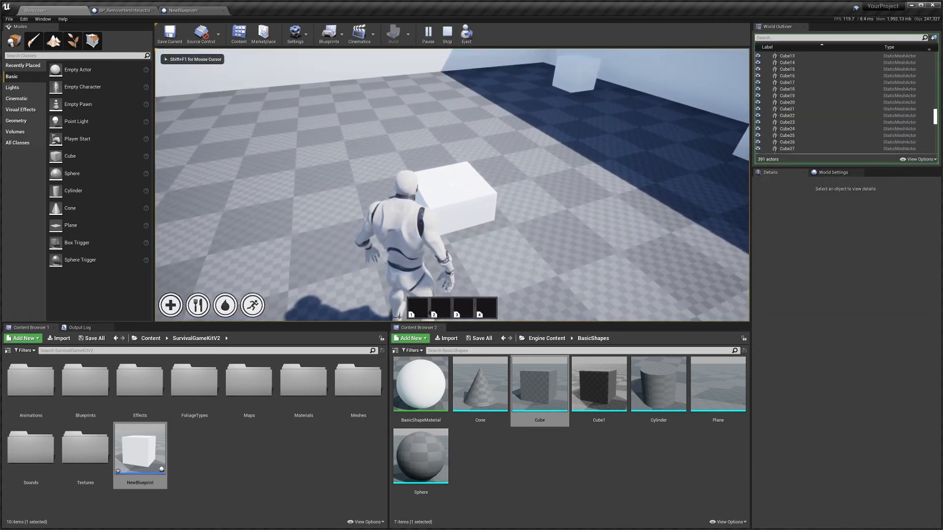
pyautogui.click(181, 9)
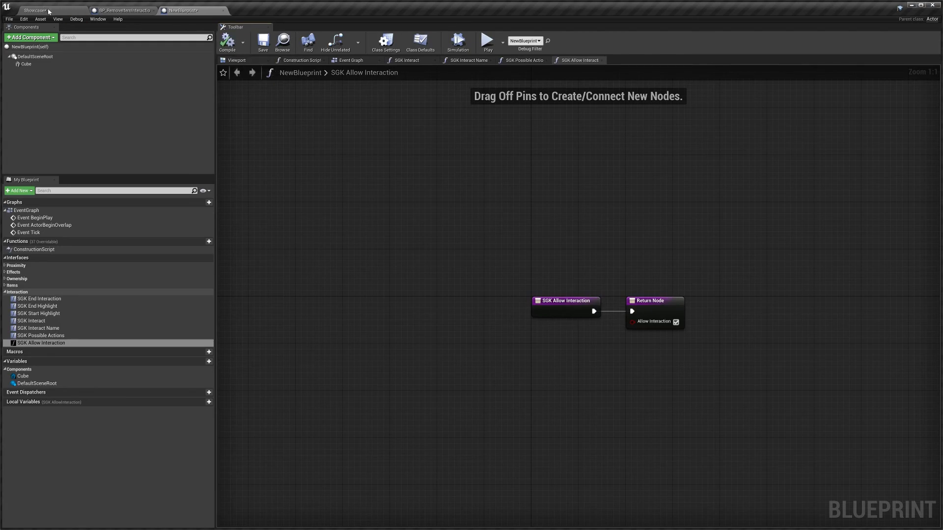
pyautogui.click(30, 8)
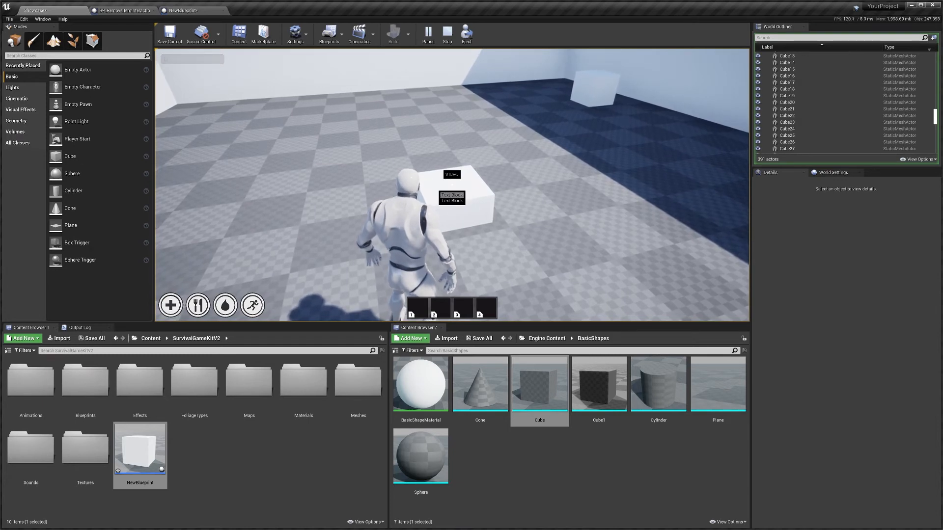
pyautogui.click(185, 8)
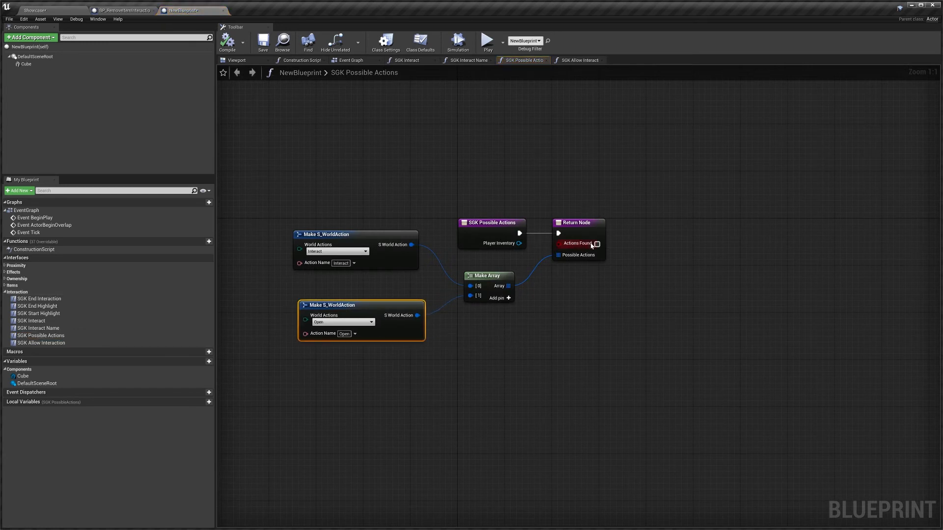
pyautogui.moveTo(596, 245)
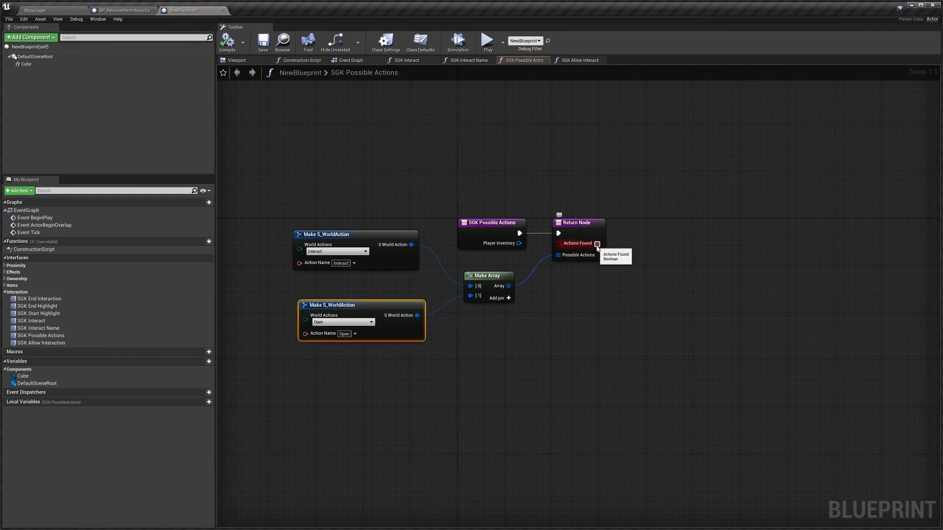
# Tick Actions Found on the SGK Possible Actions return node.
pyautogui.click(597, 243)
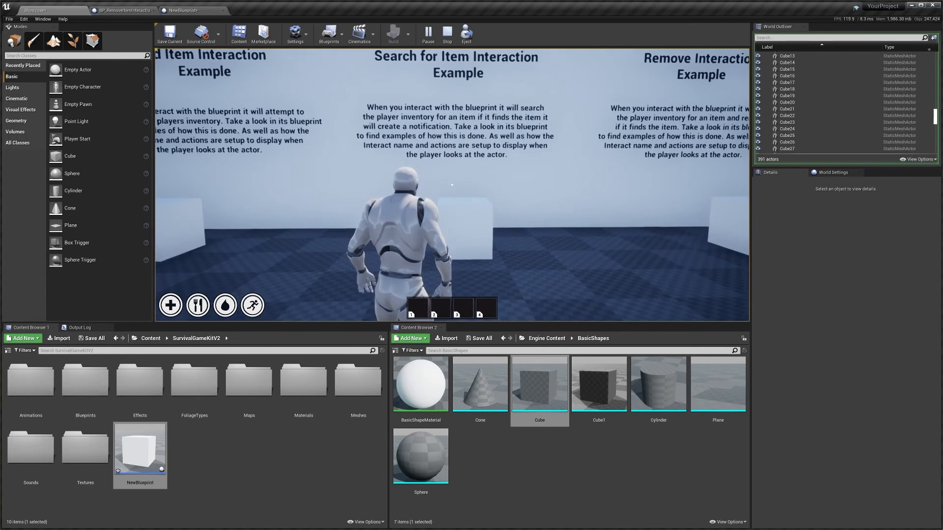
# Play the level again to test the updated cube.
pyautogui.click(447, 31)
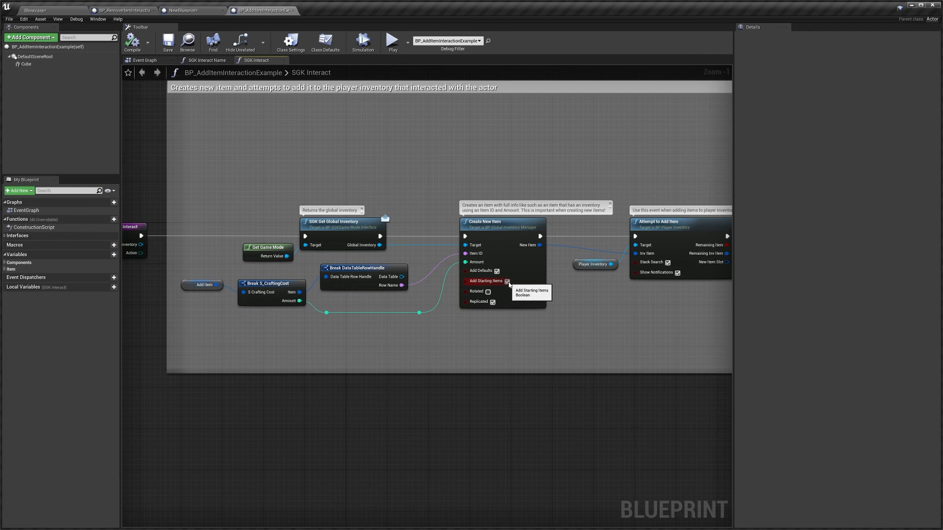
pyautogui.moveTo(497, 288)
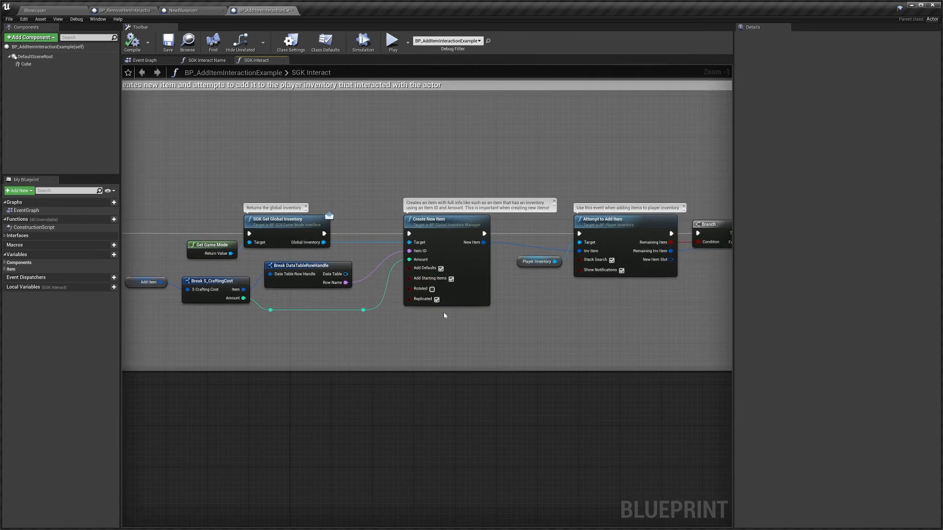
# Inspect the Attempt to Add Item node and the Add Item variable (Consumable_Apple, amount 1).
pyautogui.click(443, 220)
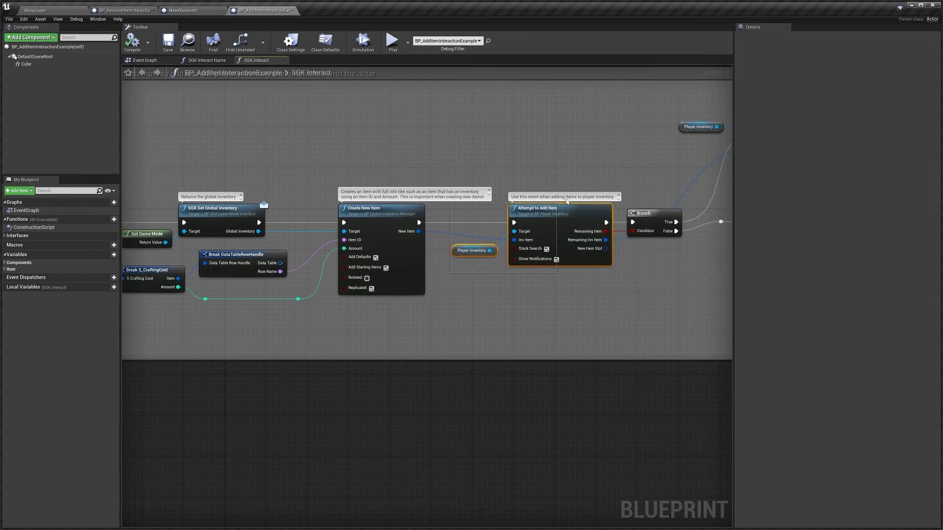
pyautogui.click(478, 294)
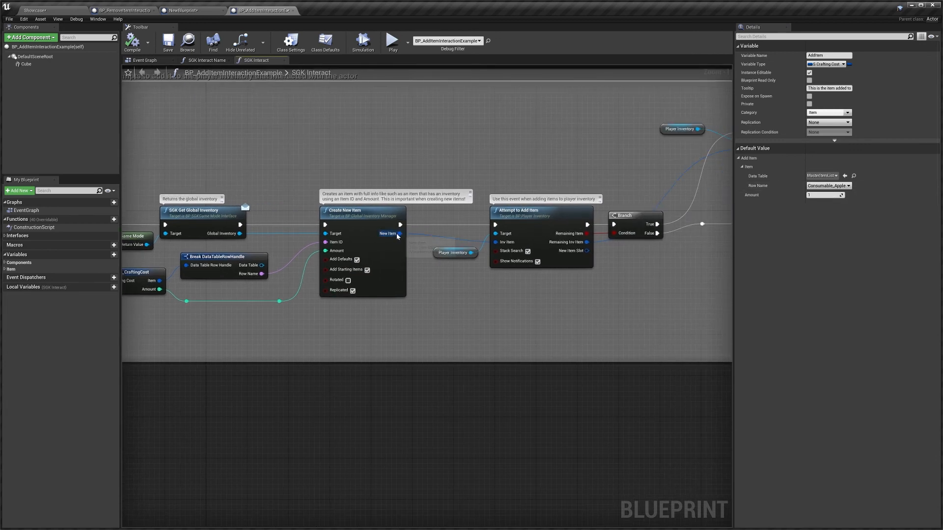
pyautogui.moveTo(399, 236)
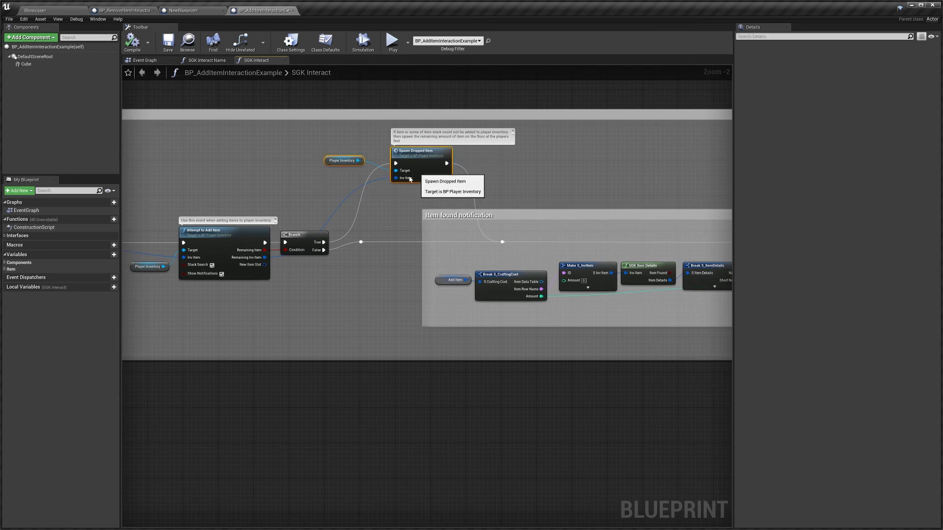
pyautogui.moveTo(224, 259)
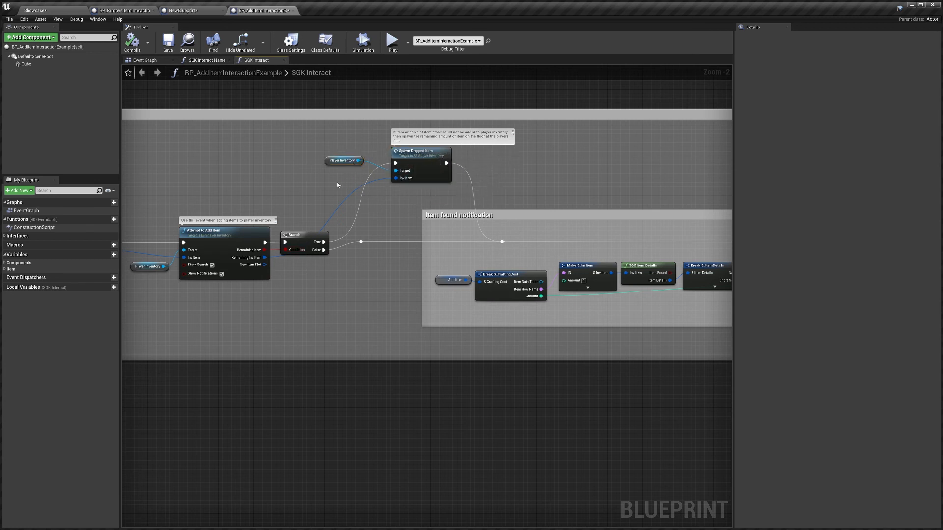
pyautogui.moveTo(497, 178)
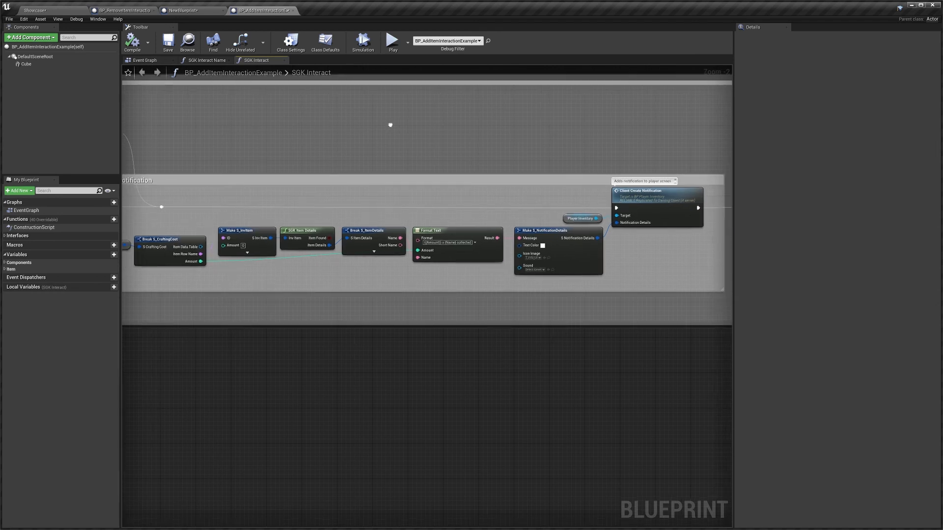
pyautogui.scroll(-3)
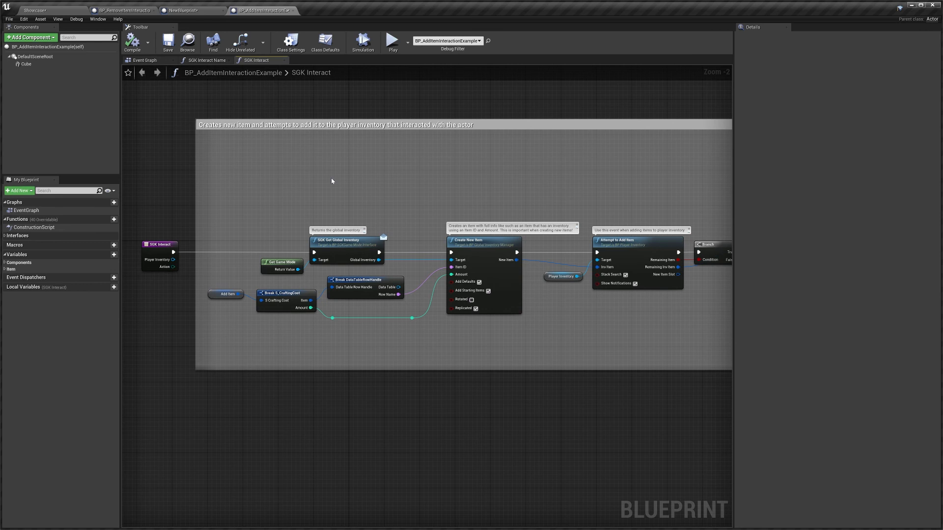
pyautogui.moveTo(173, 267)
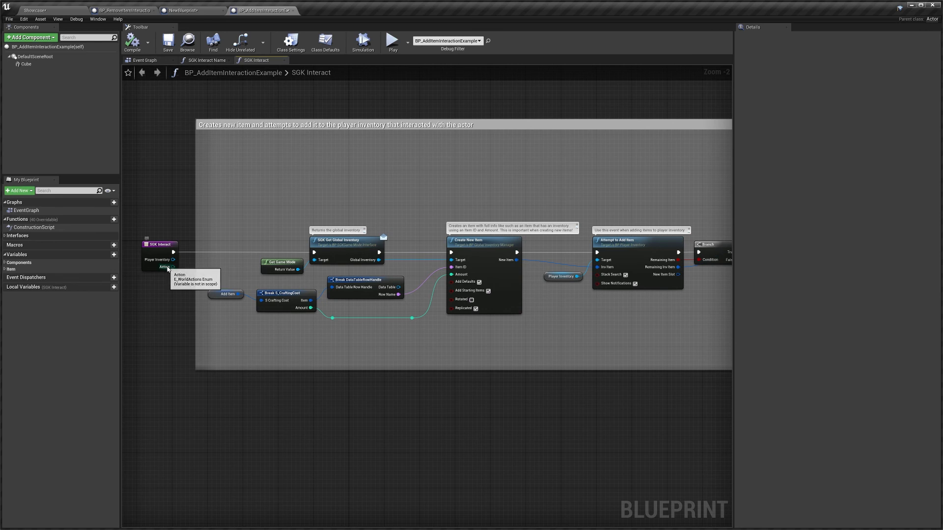
pyautogui.moveTo(259, 215)
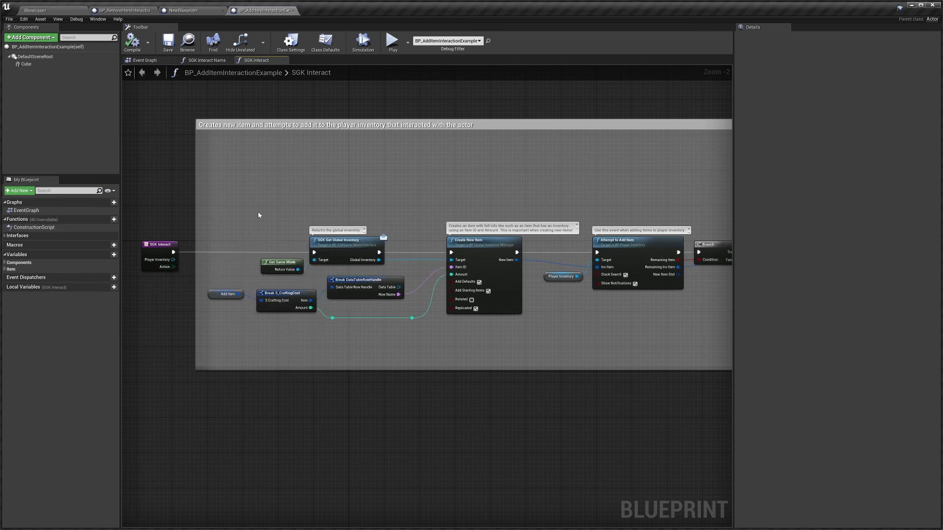
pyautogui.moveTo(507, 369)
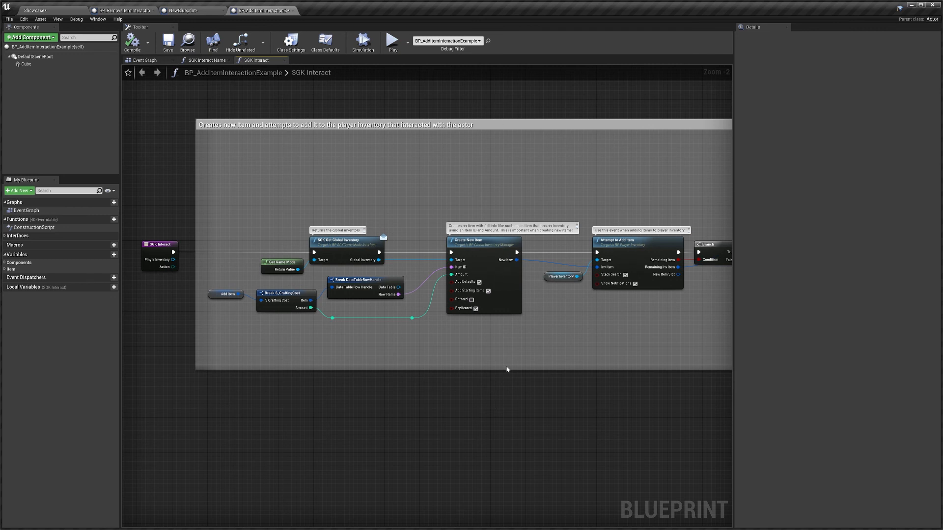
pyautogui.moveTo(193, 260)
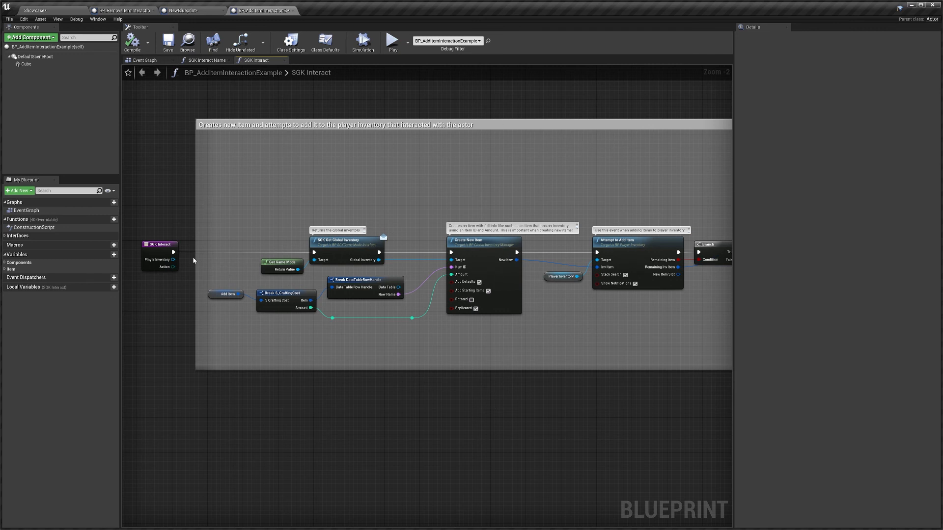
# Add a Switch on E_WorldActions node driven by the event's Action pin.
pyautogui.moveTo(174, 251); pyautogui.dragTo(228, 191)
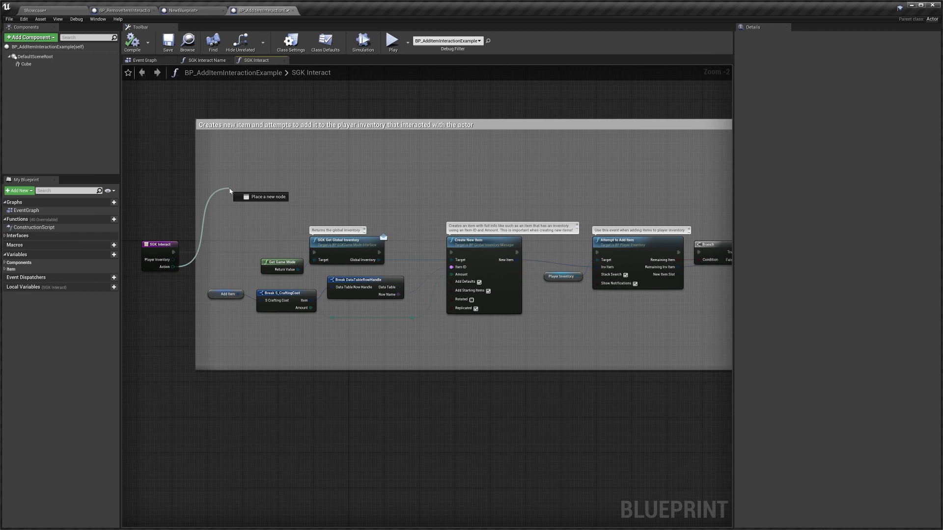
pyautogui.write('swit')
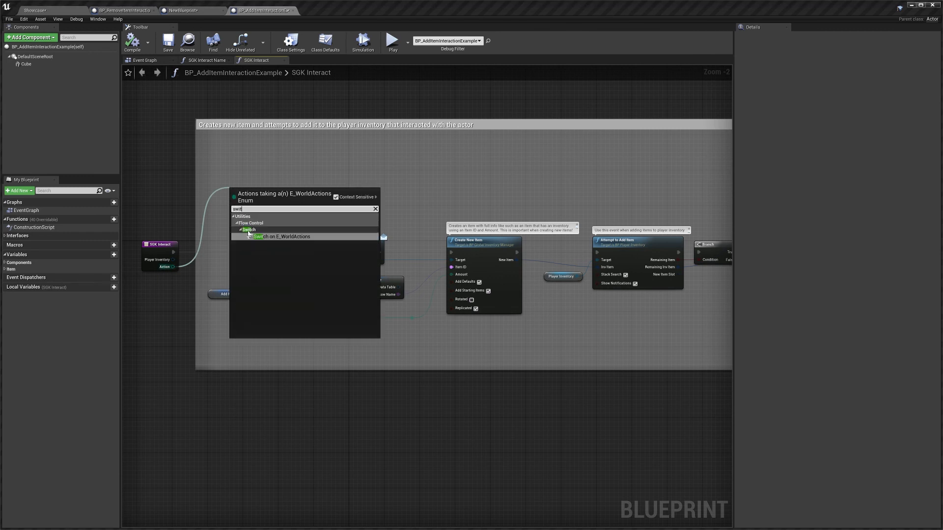
pyautogui.click(282, 237)
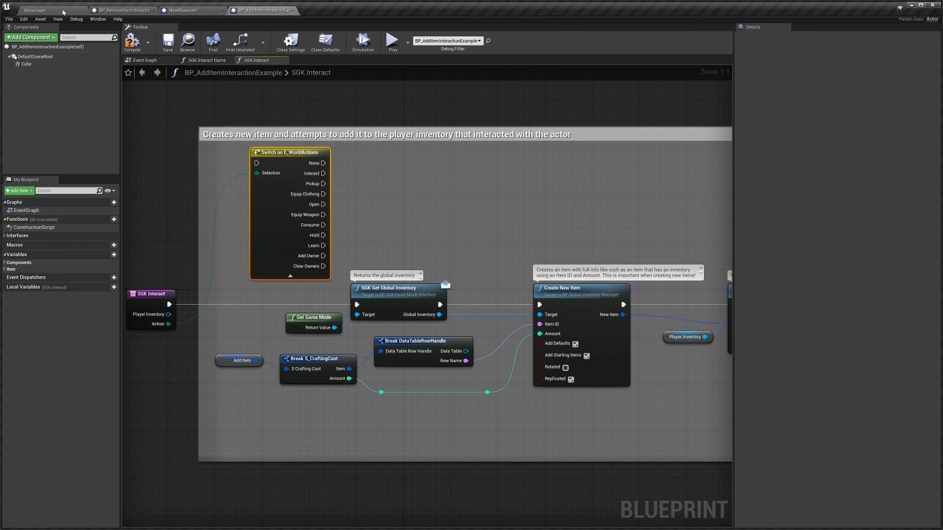
# Add a Video Action entry to E_WorldActions and return to the add-item blueprint.
pyautogui.click(29, 8)
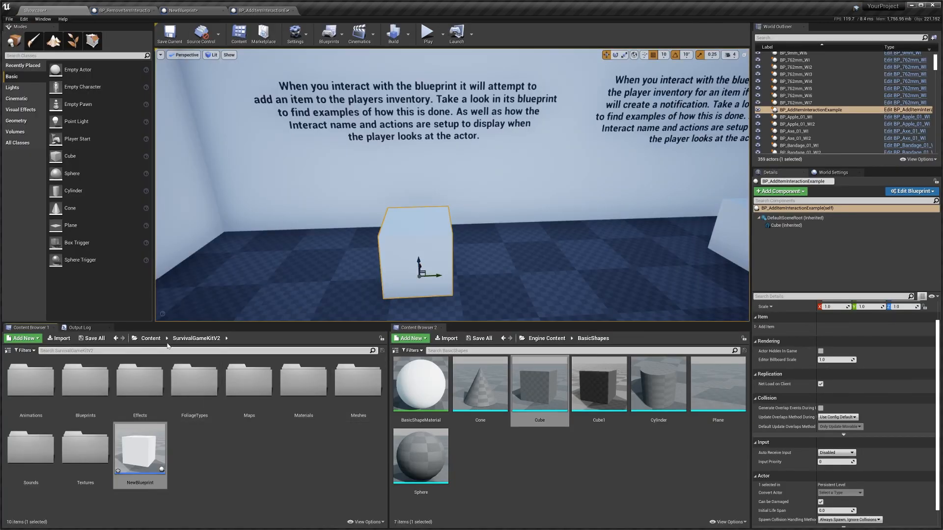
pyautogui.moveTo(79, 388)
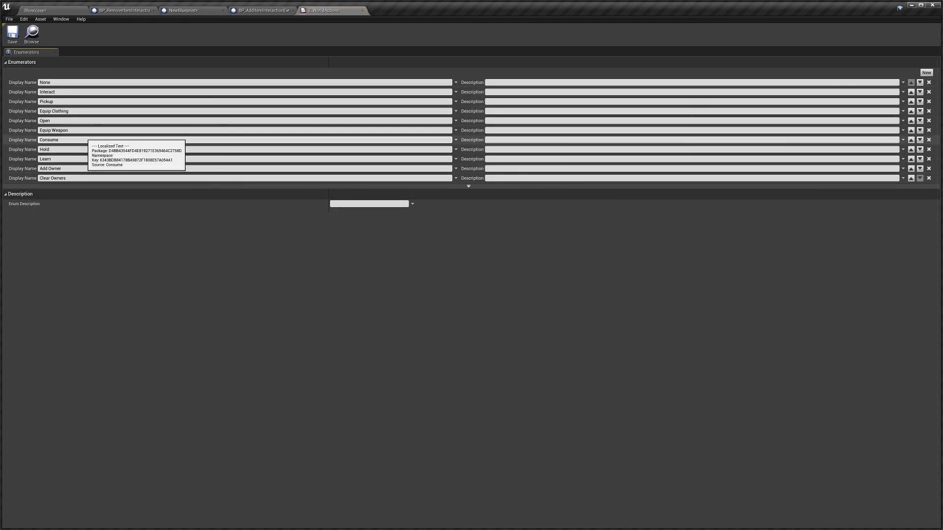
pyautogui.moveTo(59, 94)
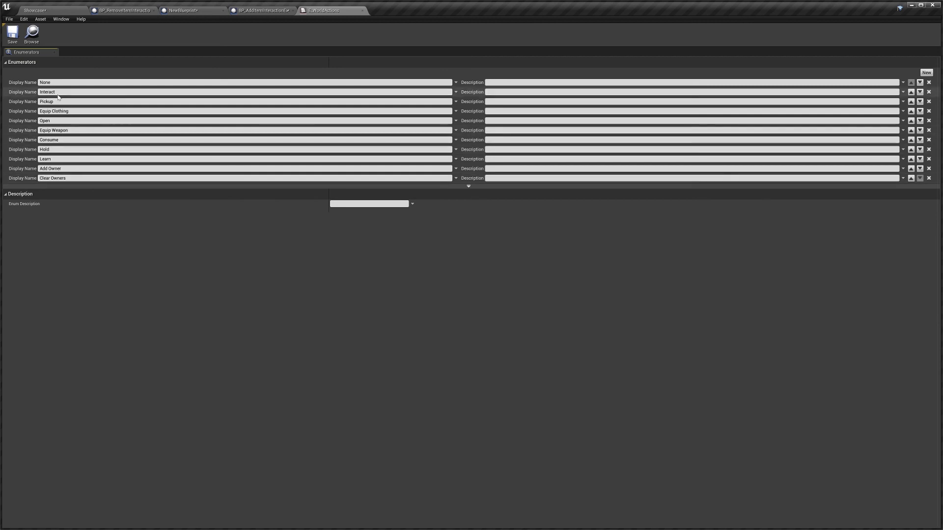
pyautogui.moveTo(409, 177)
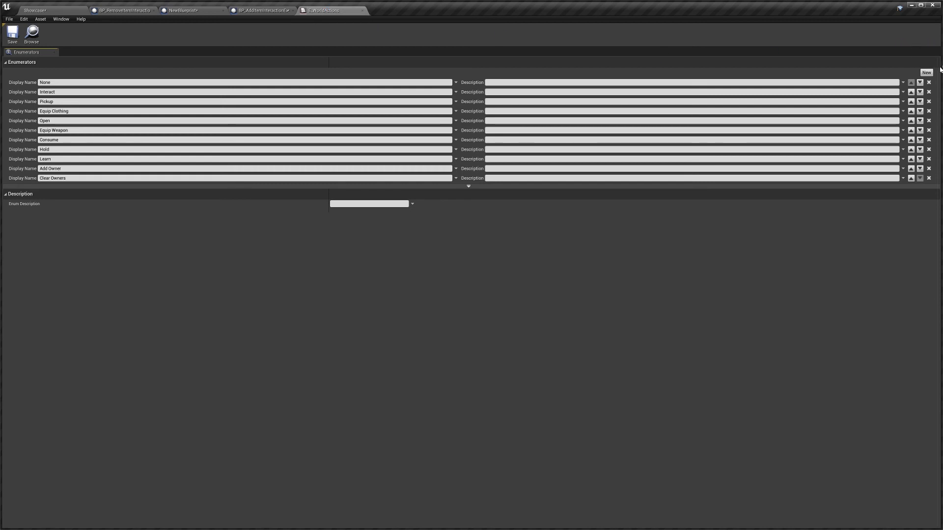
pyautogui.click(926, 73)
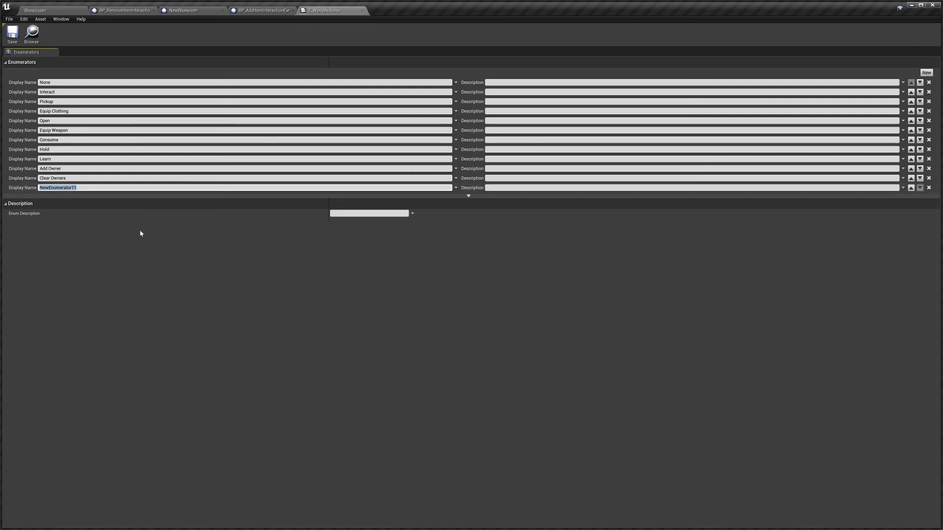
pyautogui.write('Video Action')
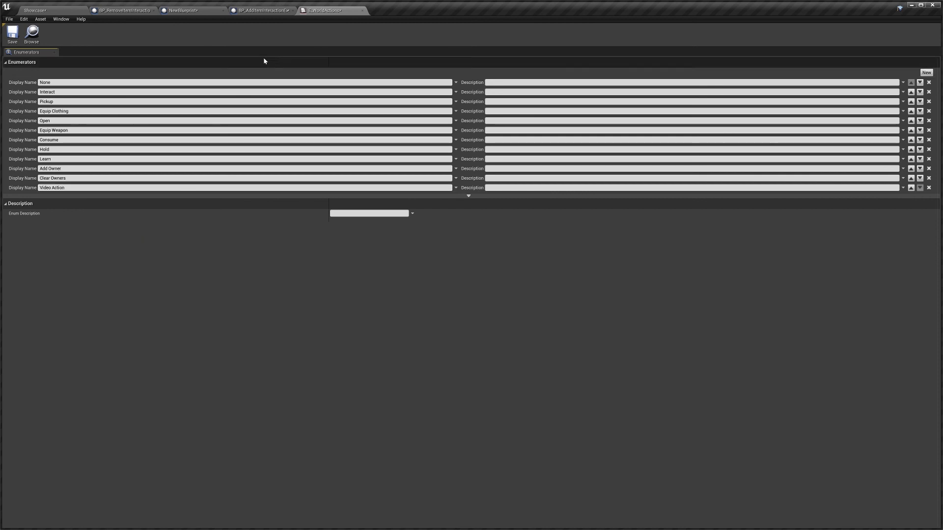
pyautogui.moveTo(206, 23)
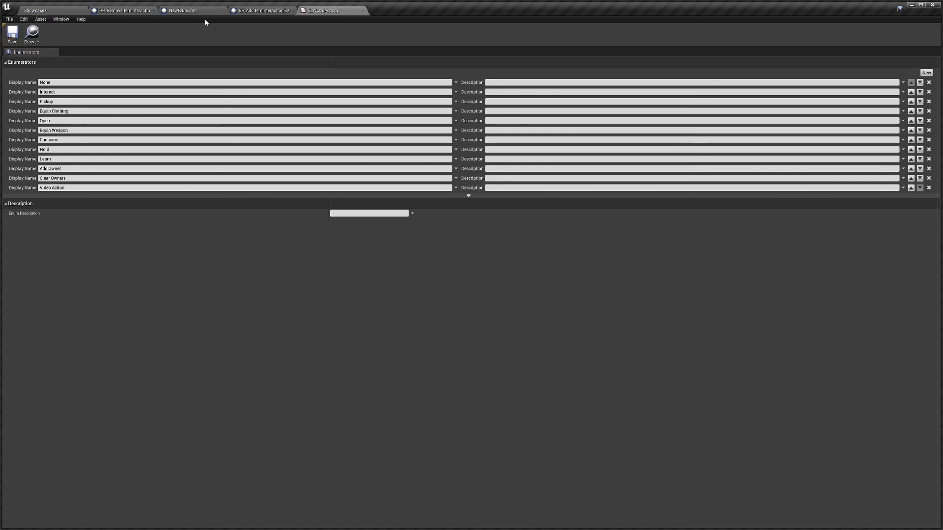
pyautogui.moveTo(281, 17)
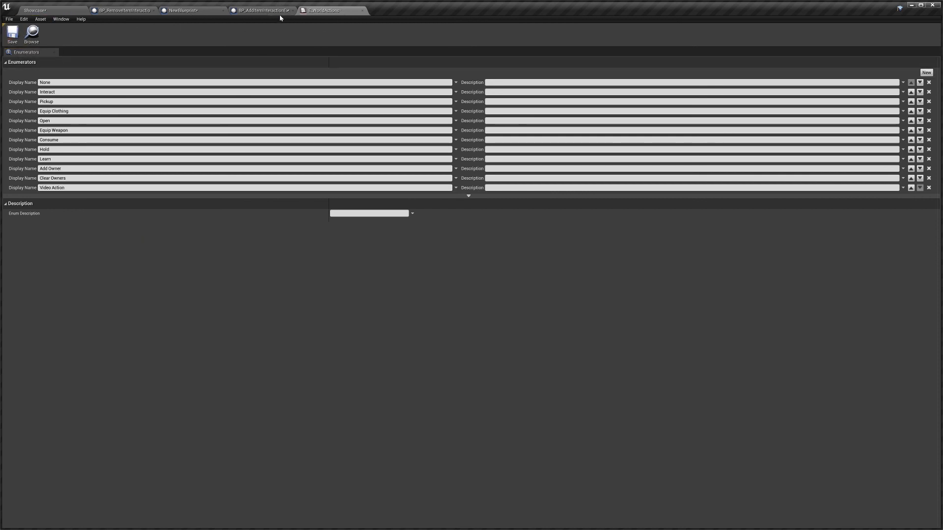
pyautogui.click(264, 11)
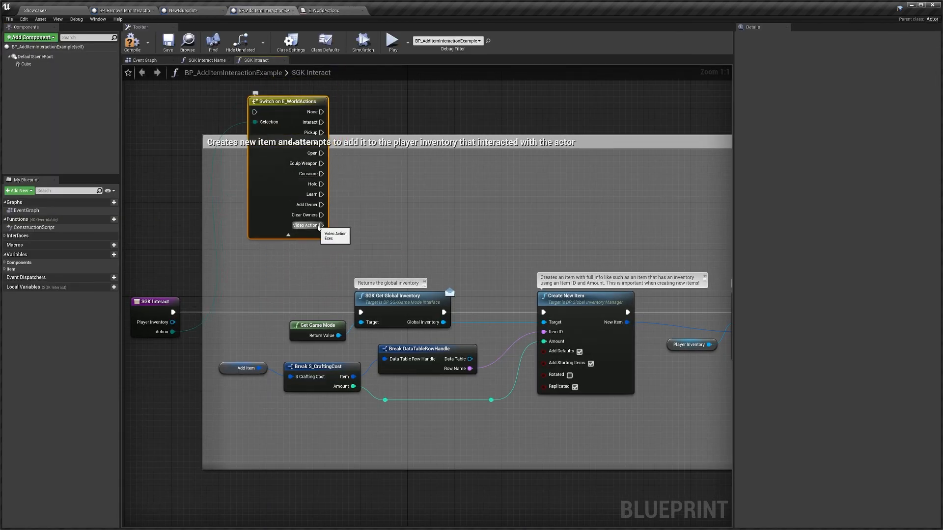
# Set NewBlueprint's second Make S_WorldAction to Video Action and switch to its Event Graph.
pyautogui.moveTo(322, 225); pyautogui.dragTo(430, 210)
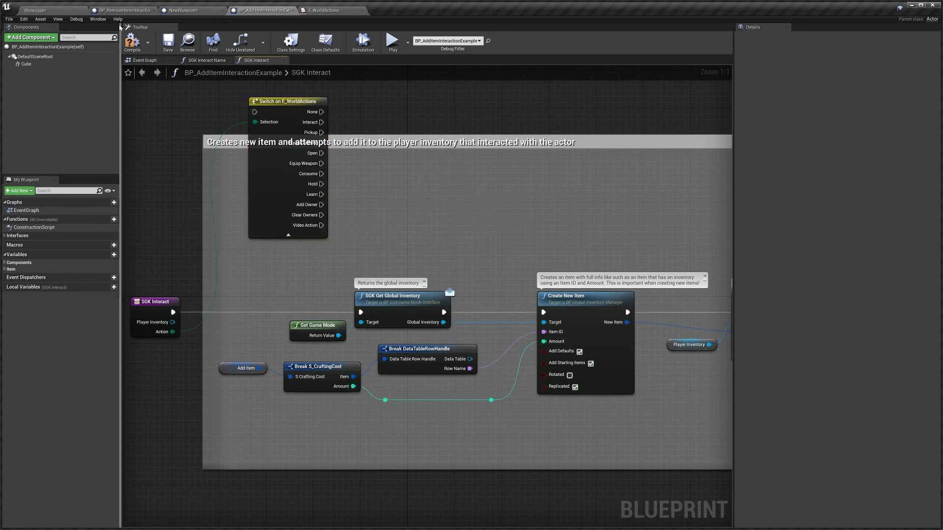
pyautogui.click(172, 10)
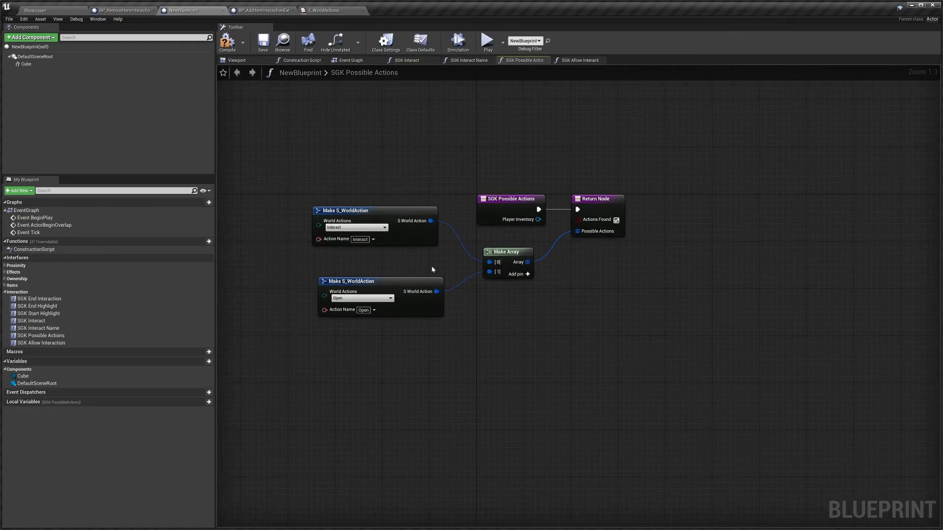
pyautogui.click(361, 298)
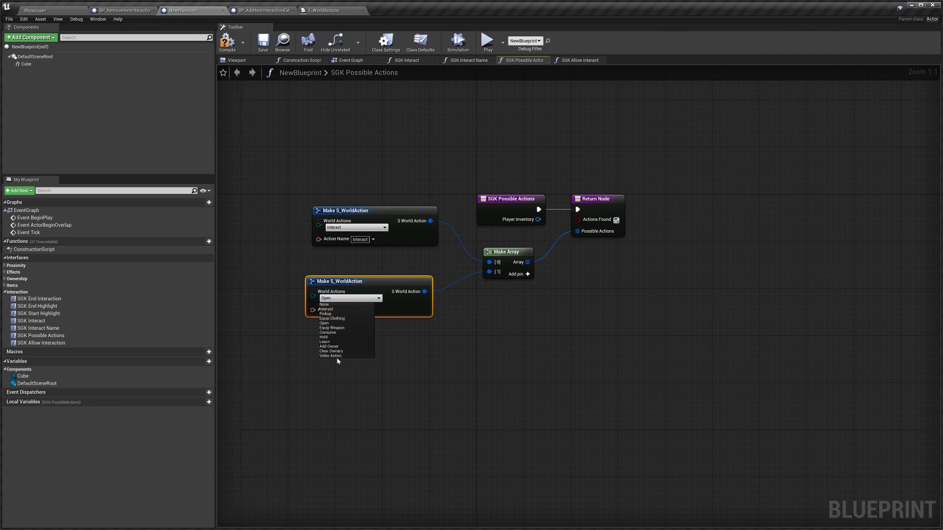
pyautogui.moveTo(346, 357)
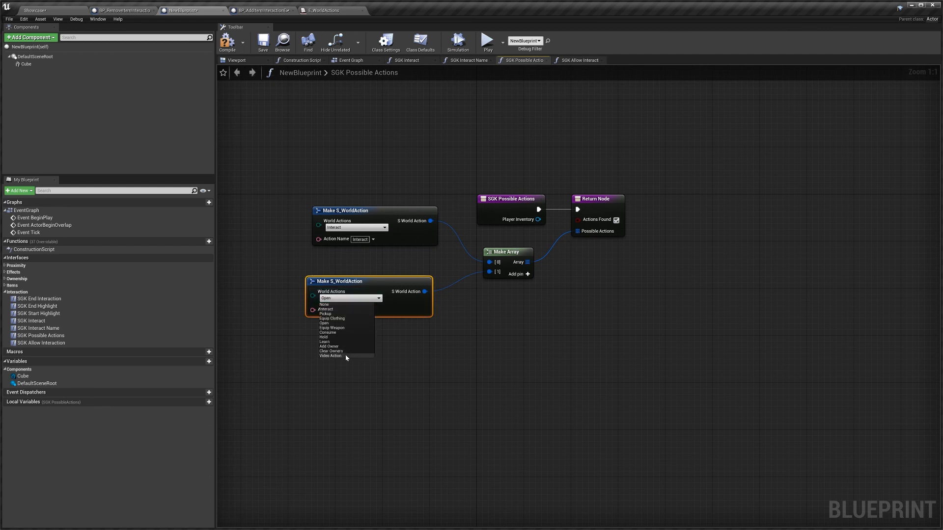
pyautogui.click(330, 356)
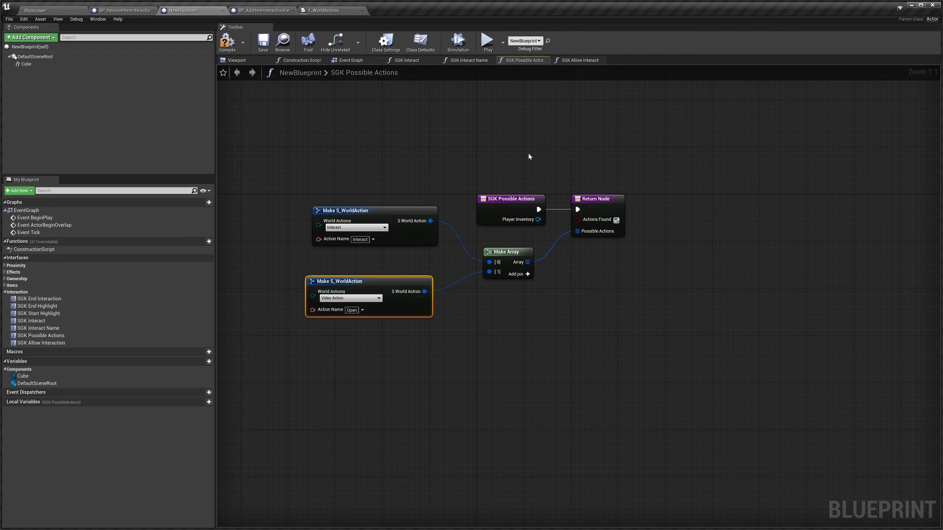
pyautogui.click(352, 60)
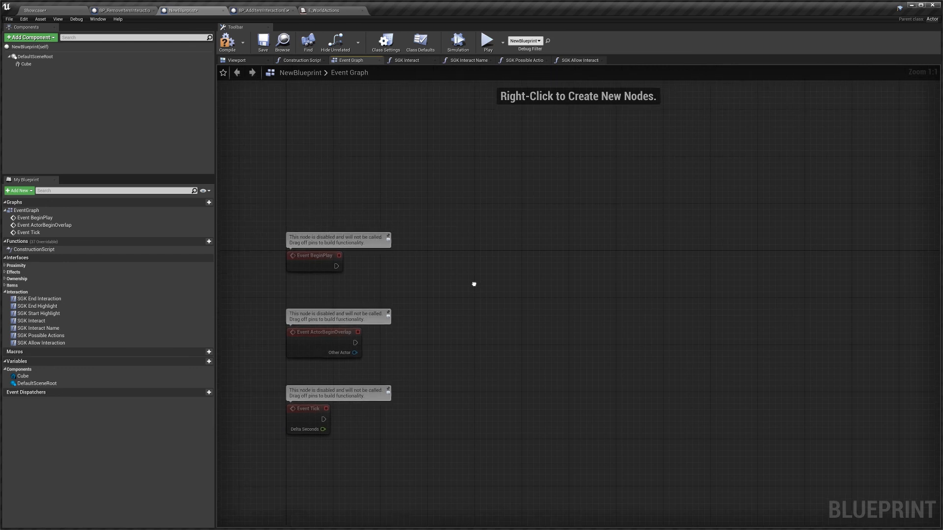
pyautogui.moveTo(478, 281)
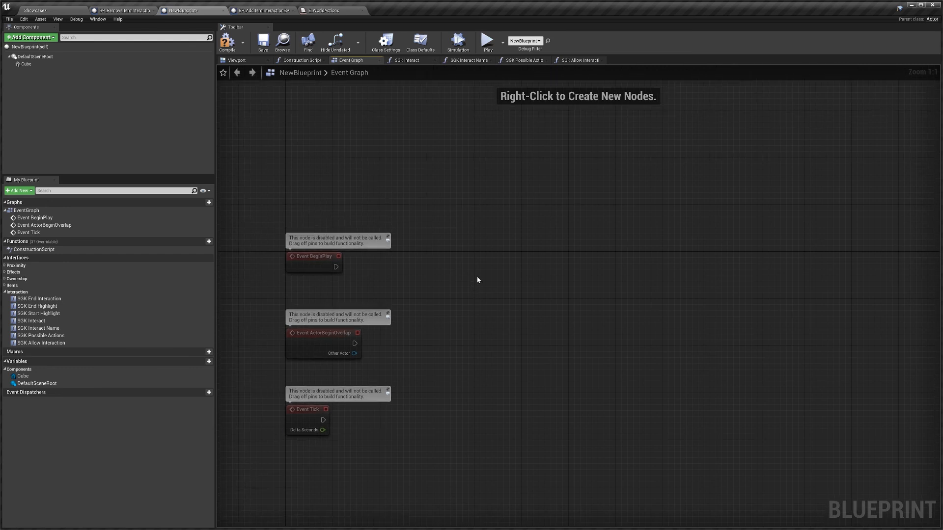